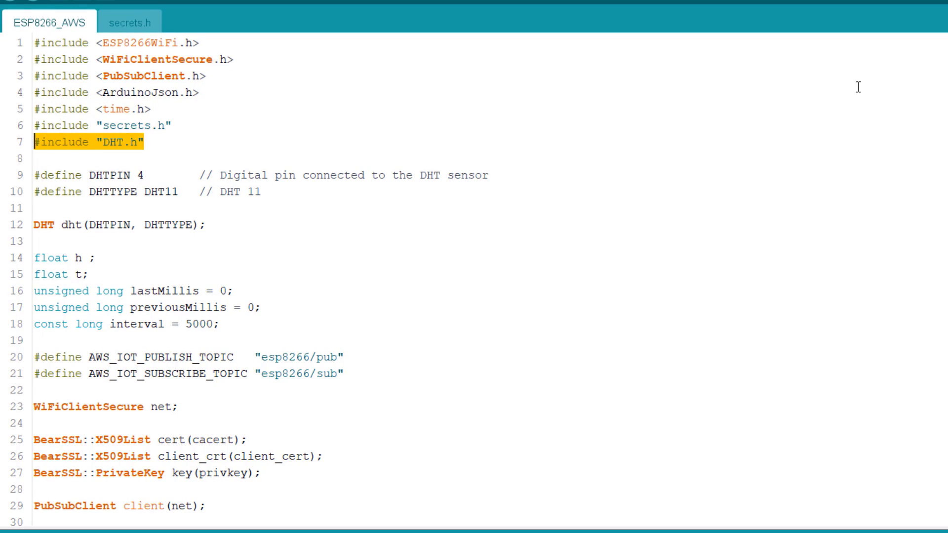
# Step: Scroll through pages, start a PCB quote request, and select the DHT library include line
pyautogui.scroll(-3)
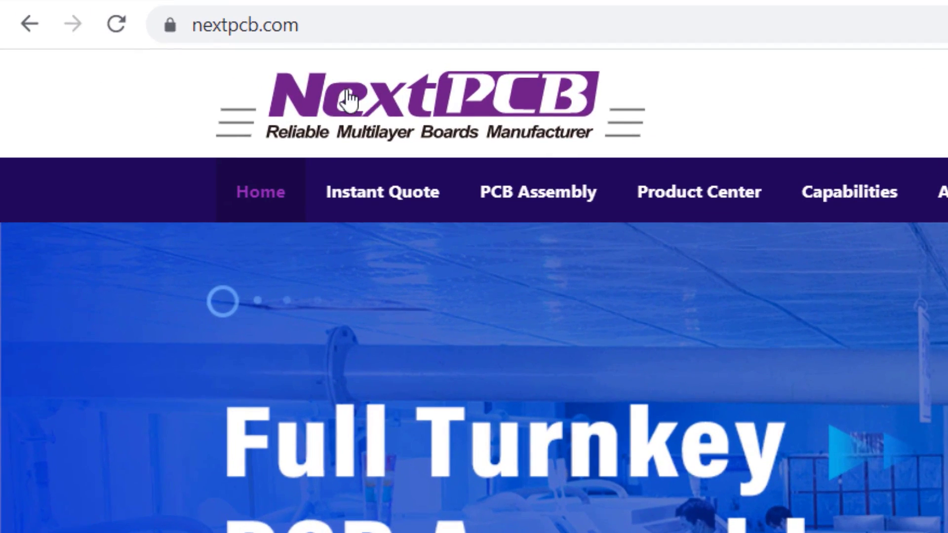
pyautogui.scroll(-3)
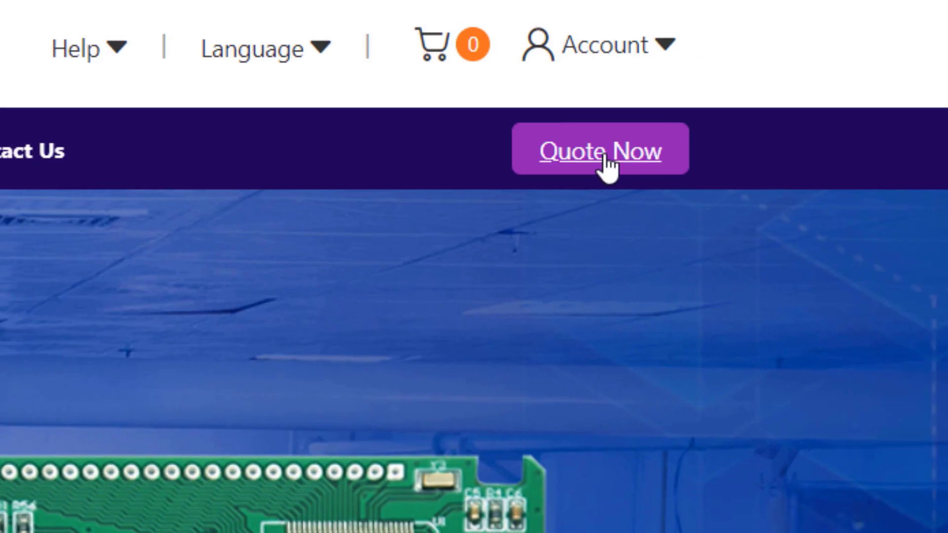
pyautogui.click(600, 149)
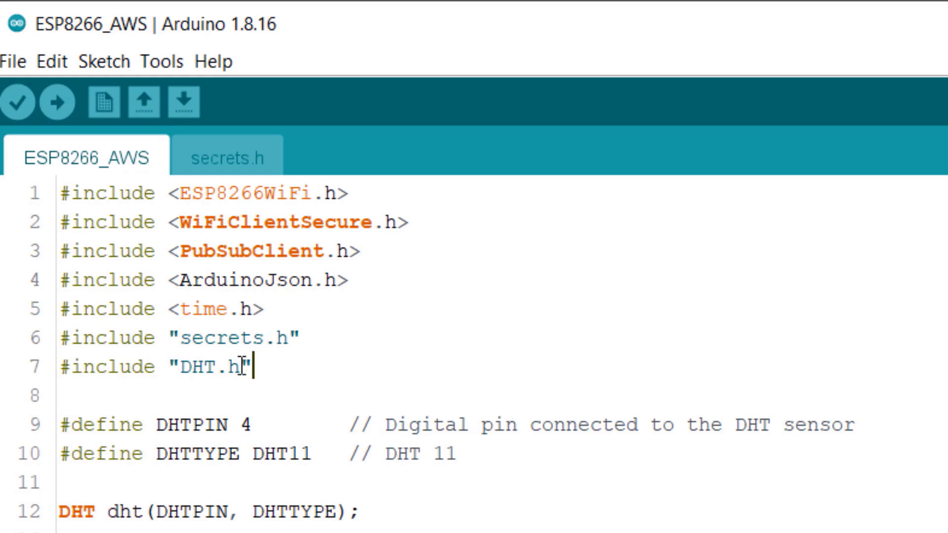
pyautogui.tripleClick(151, 367)
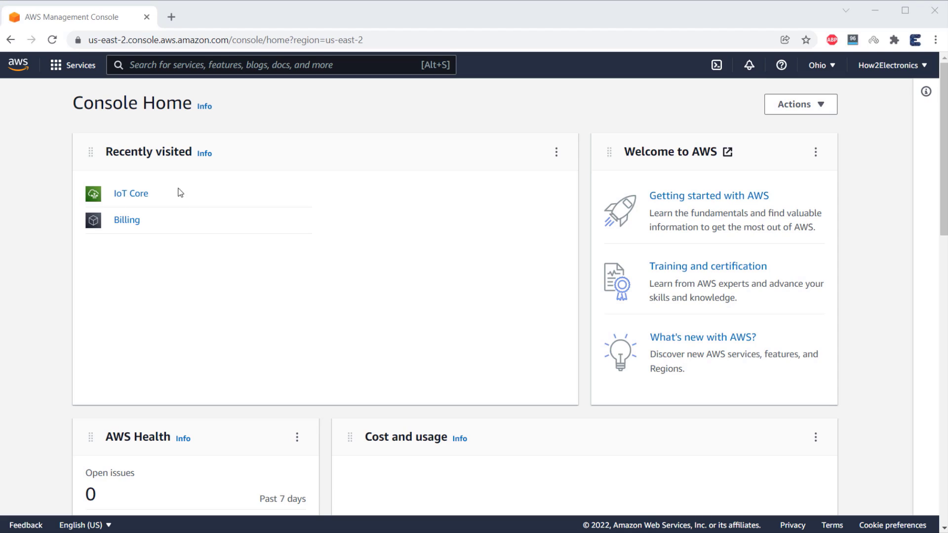
pyautogui.moveTo(106, 206)
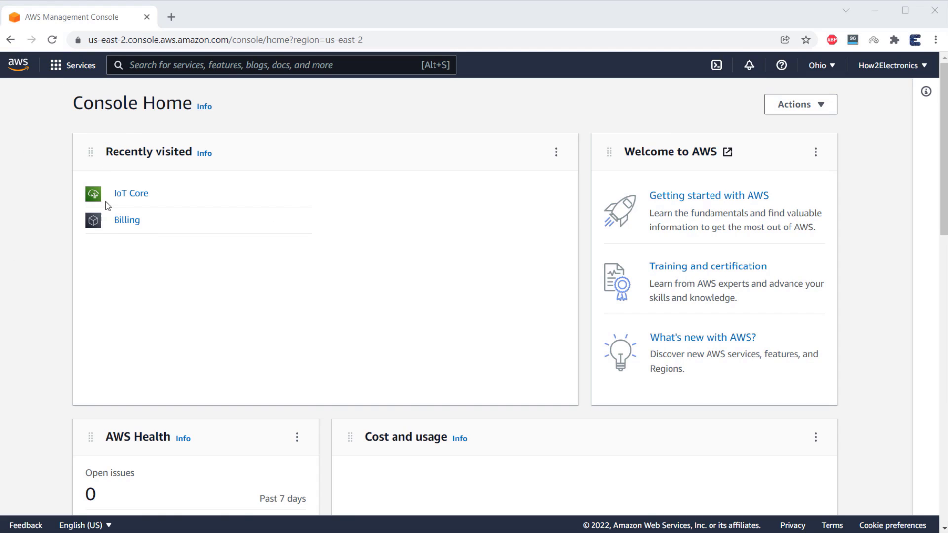
# Step: Open IoT Core, go to Manage > Things, and start Create things
pyautogui.click(131, 193)
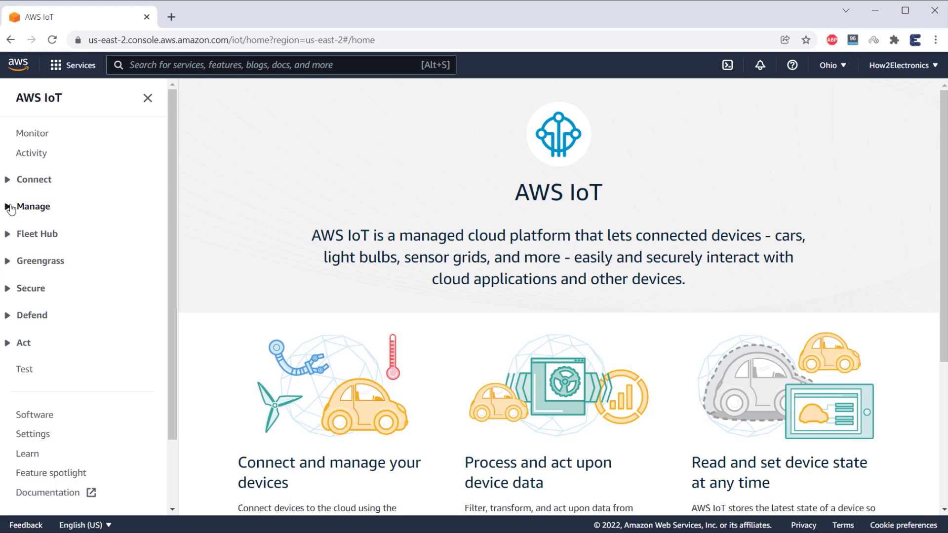
pyautogui.click(33, 207)
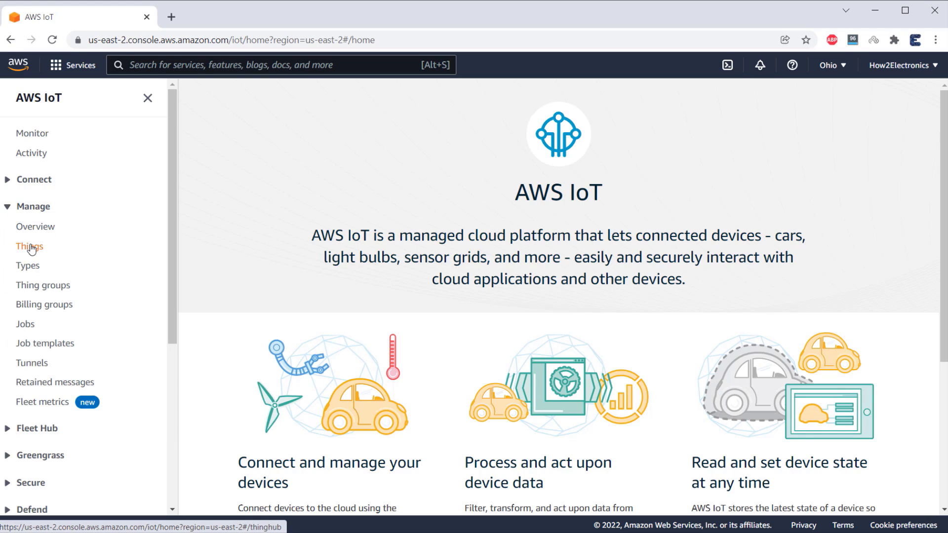
pyautogui.click(29, 246)
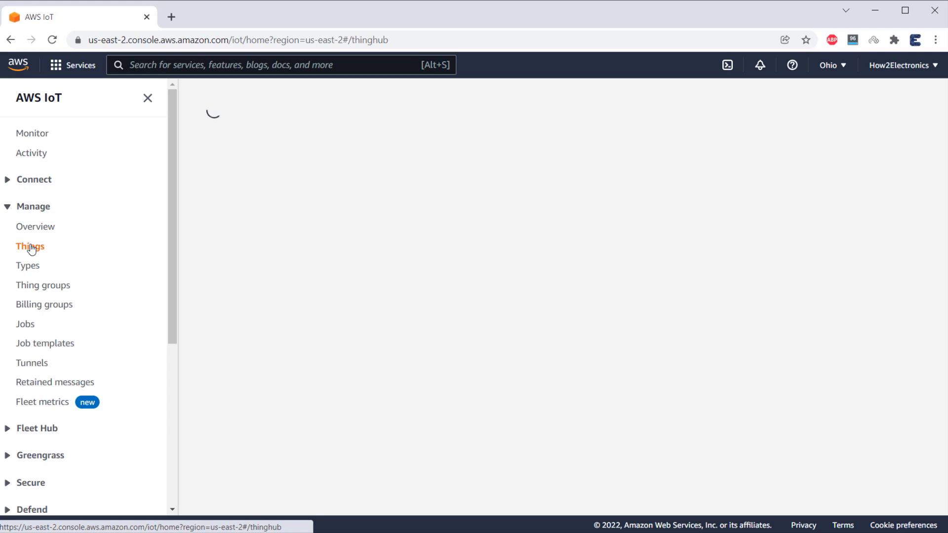
pyautogui.click(30, 247)
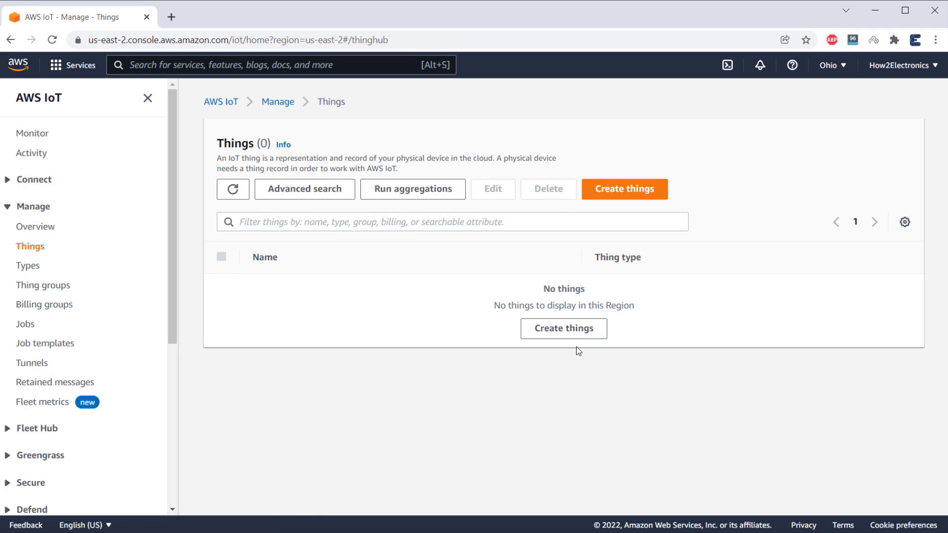
pyautogui.click(623, 189)
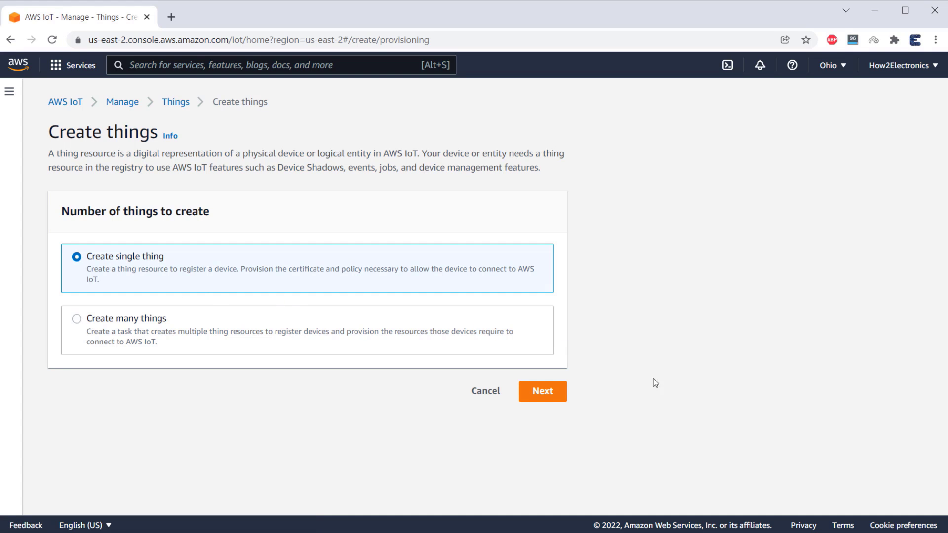
# Step: Create a single thing named ESP8266 with no shadow and an auto-generated certificate
pyautogui.click(542, 391)
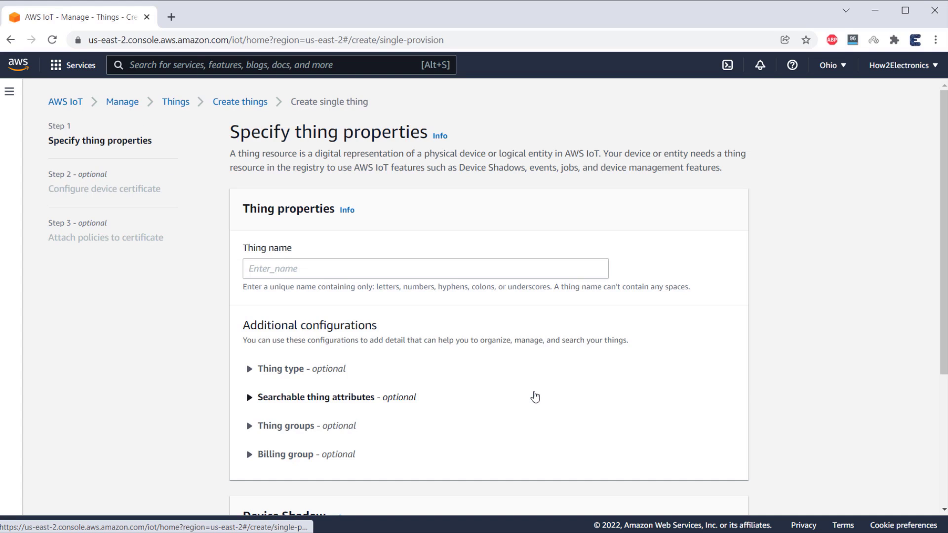
pyautogui.click(425, 269)
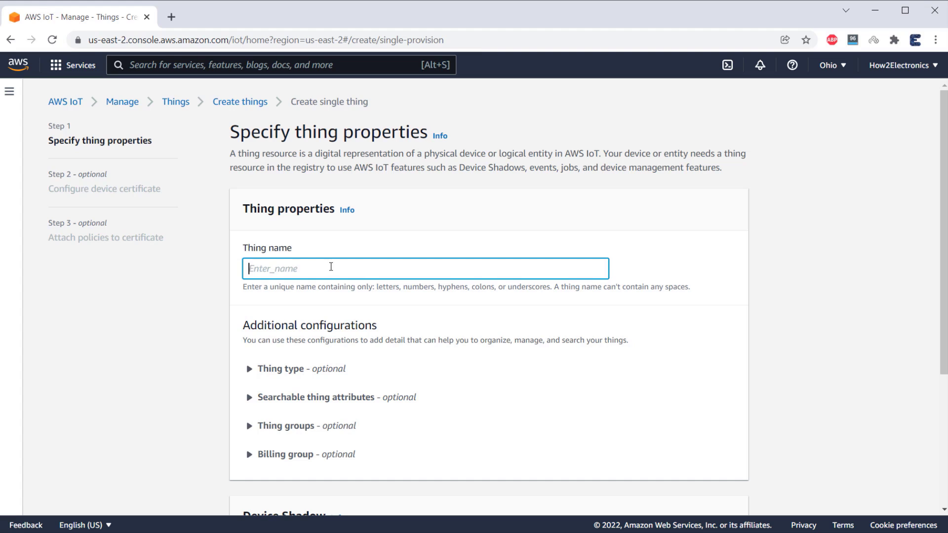
pyautogui.write('E')
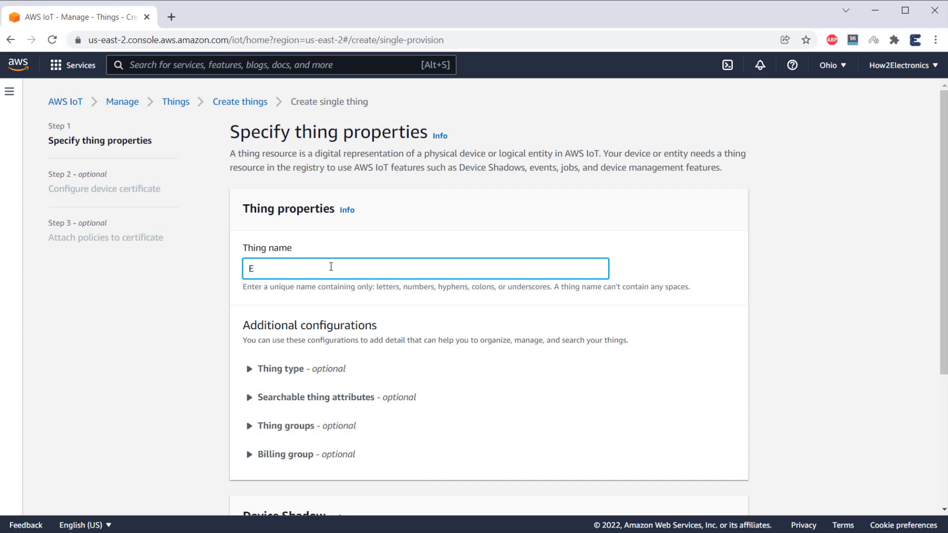
pyautogui.write('SP8266')
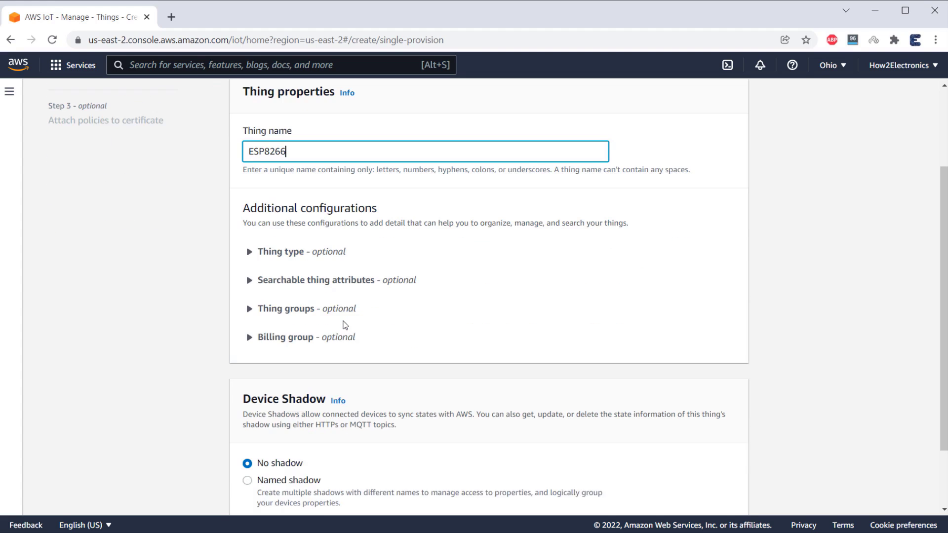
pyautogui.scroll(-3)
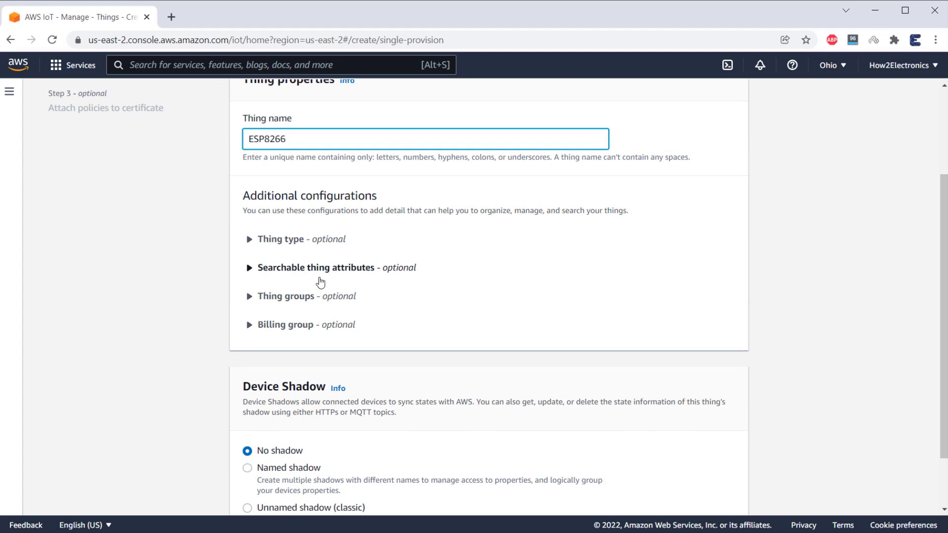
pyautogui.scroll(-3)
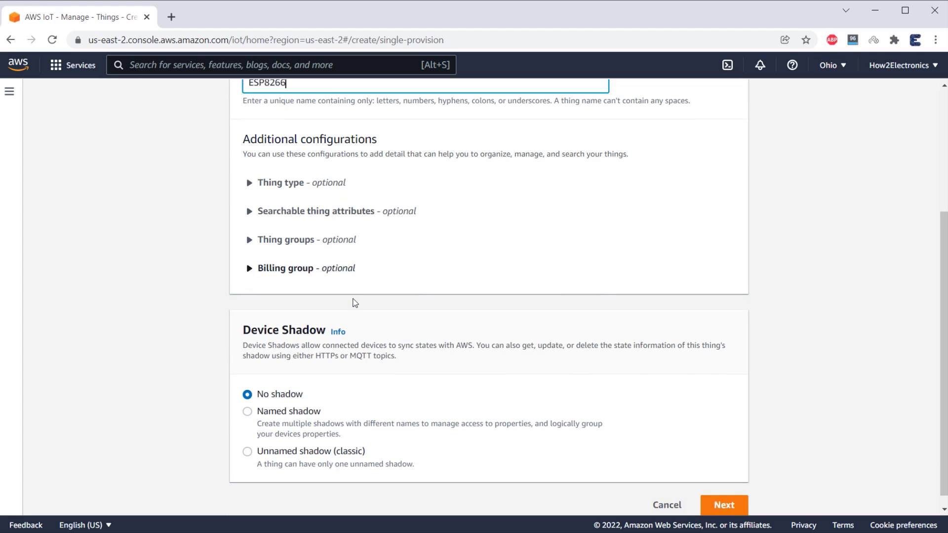
pyautogui.scroll(-3)
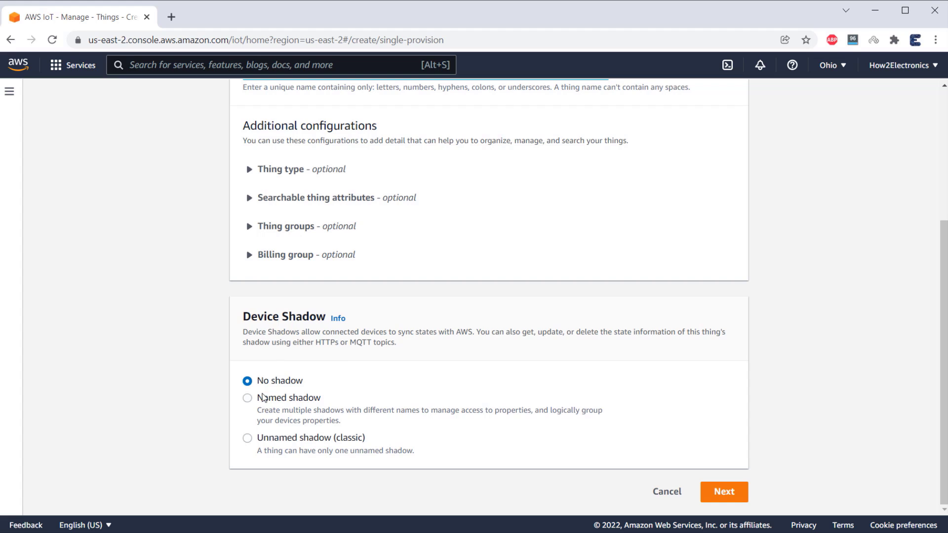
pyautogui.click(723, 492)
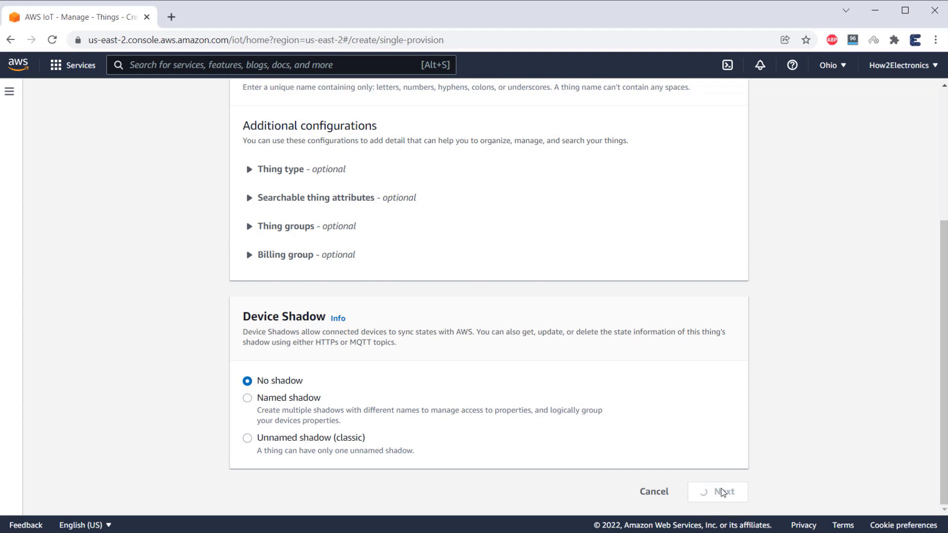
pyautogui.click(717, 492)
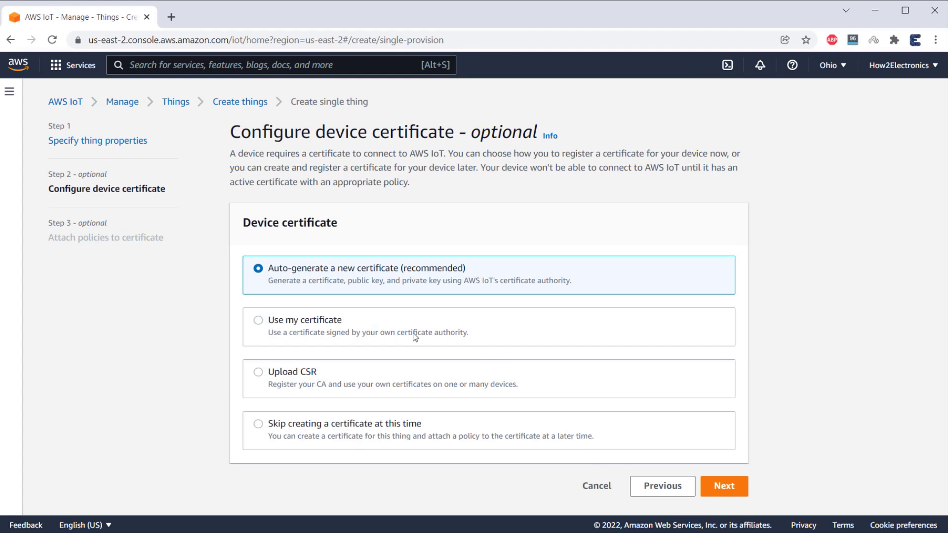
pyautogui.moveTo(293, 268)
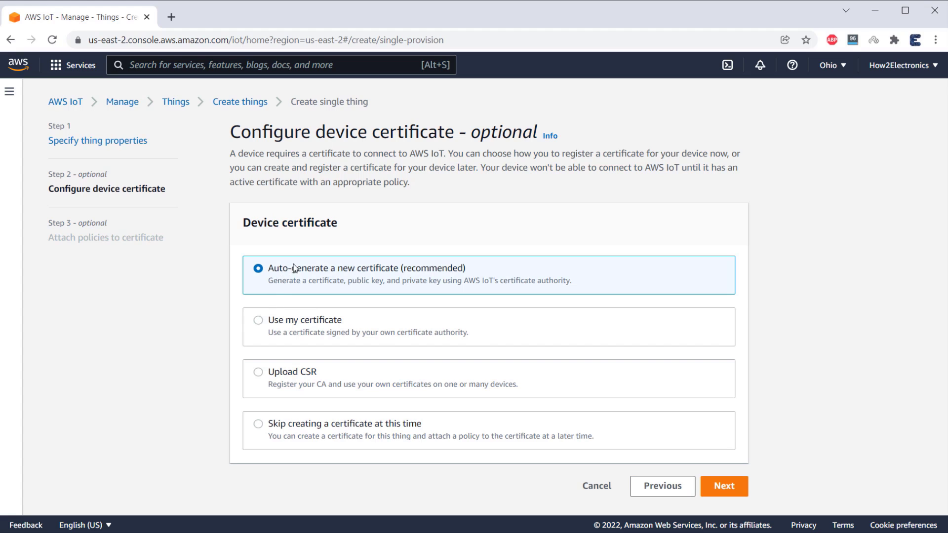
pyautogui.moveTo(709, 465)
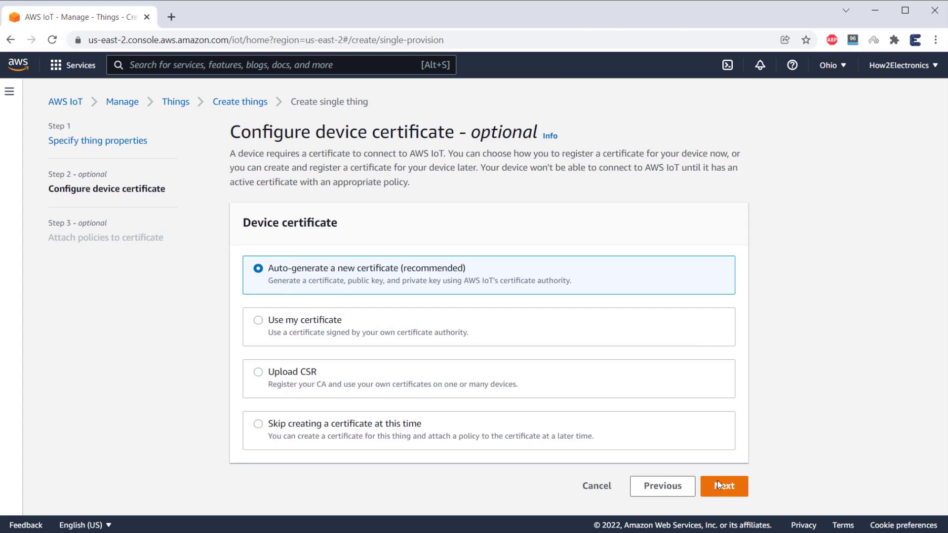
pyautogui.click(724, 485)
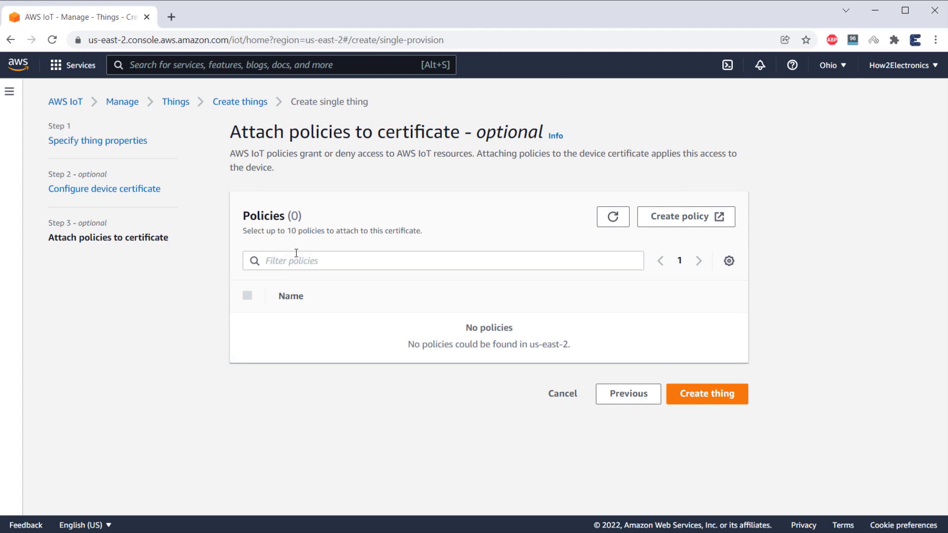
pyautogui.moveTo(336, 252)
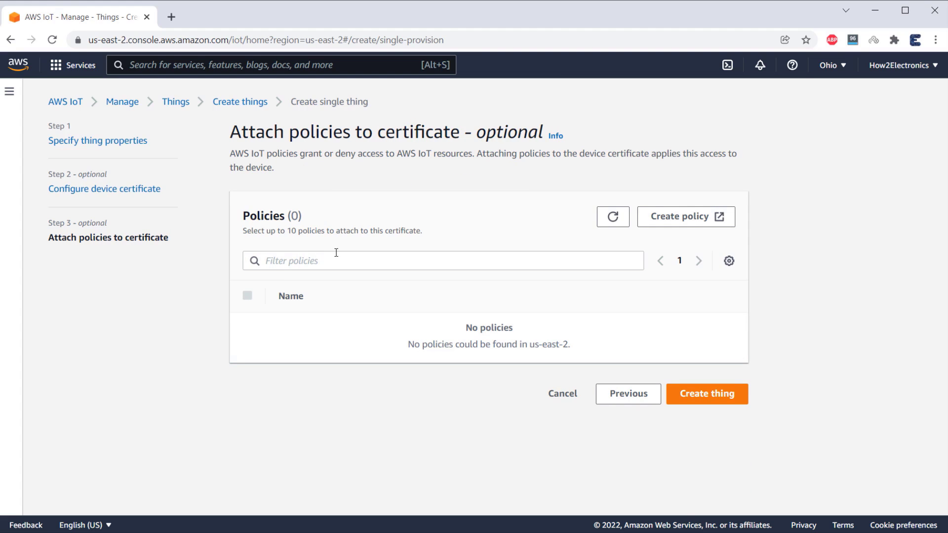
pyautogui.moveTo(602, 243)
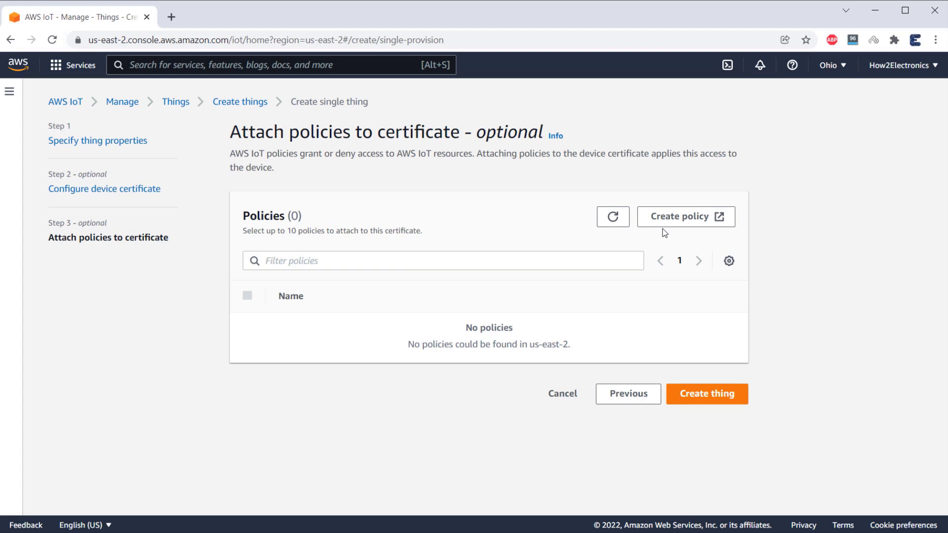
# Step: Start a new policy named ESP8266_POLICY with an iot:Connect action
pyautogui.click(685, 216)
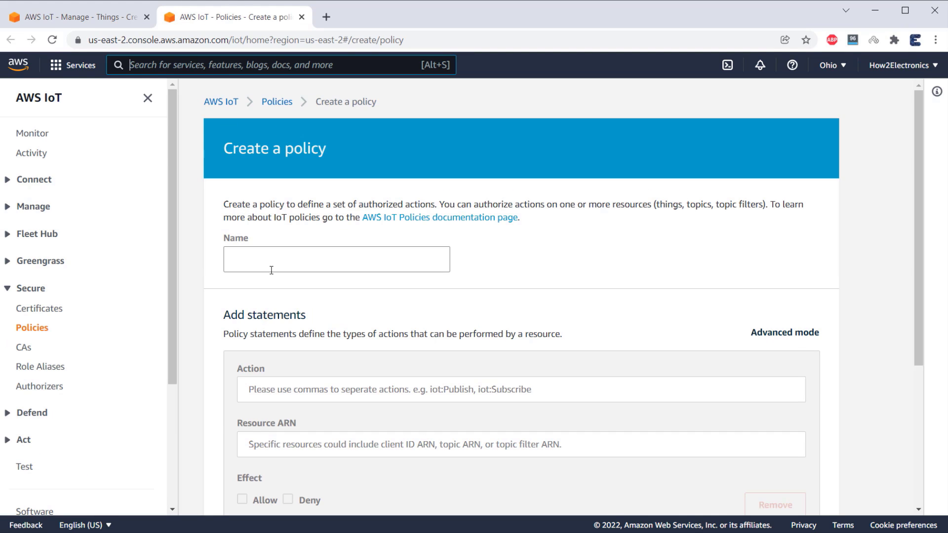
pyautogui.write('ESP8266_POLICY')
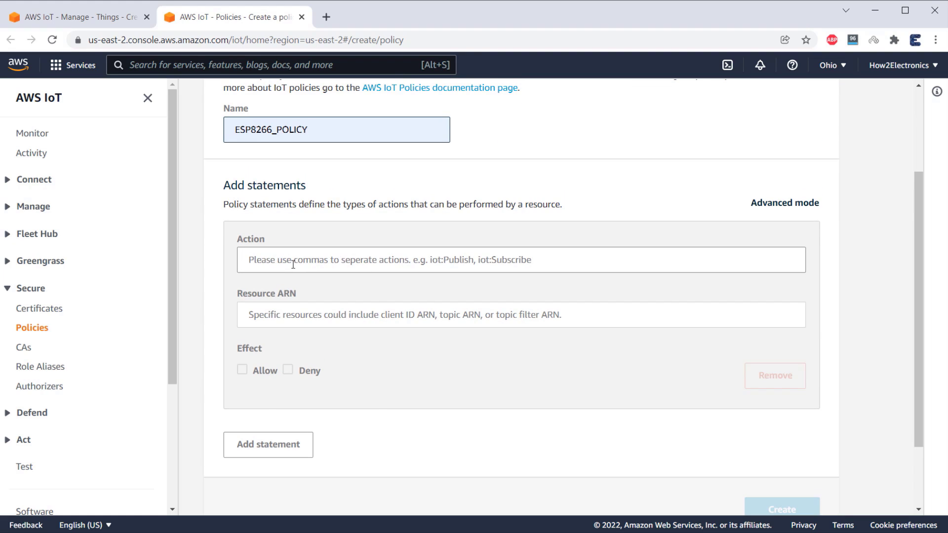
pyautogui.click(520, 259)
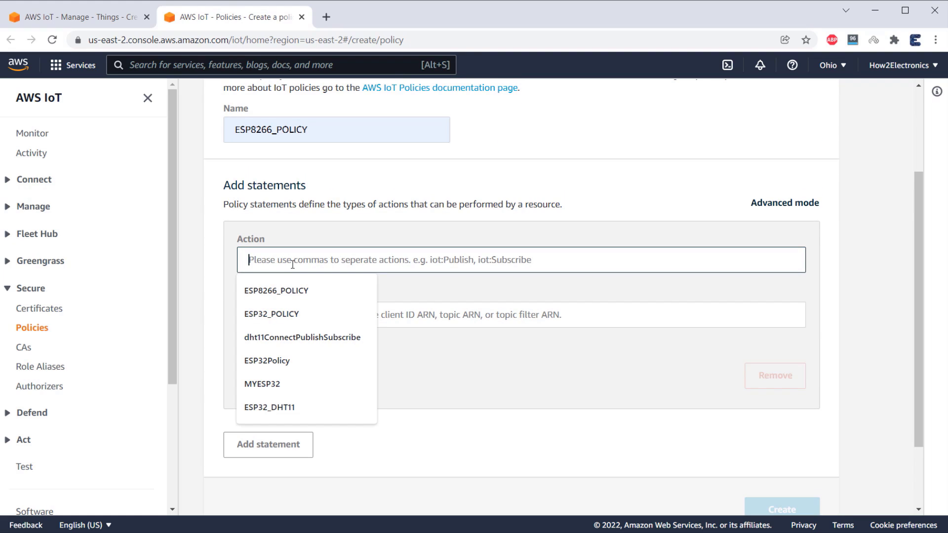
pyautogui.write('IOT')
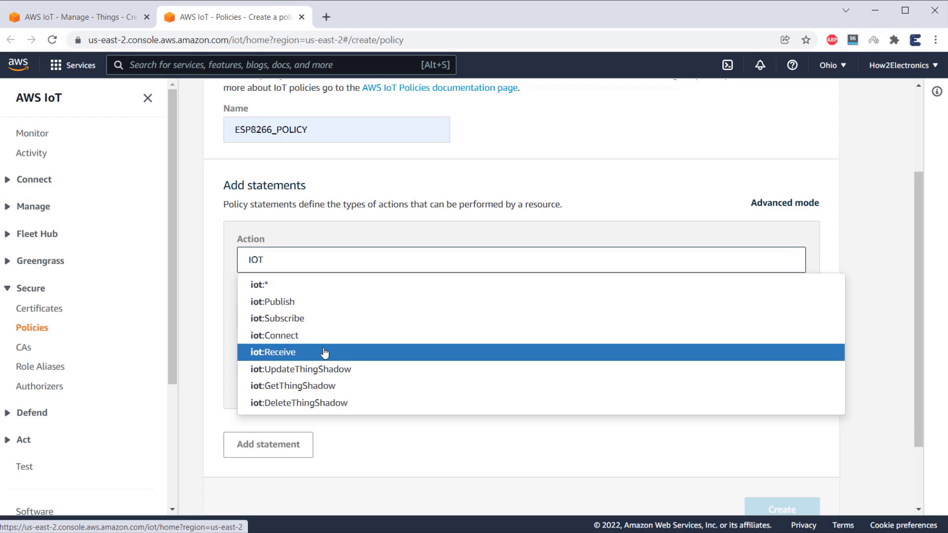
pyautogui.moveTo(305, 336)
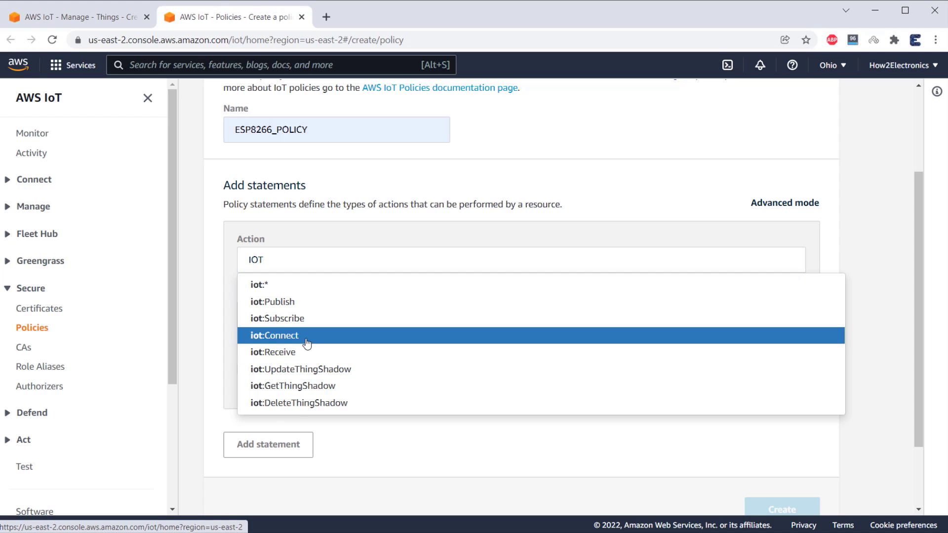
pyautogui.click(274, 336)
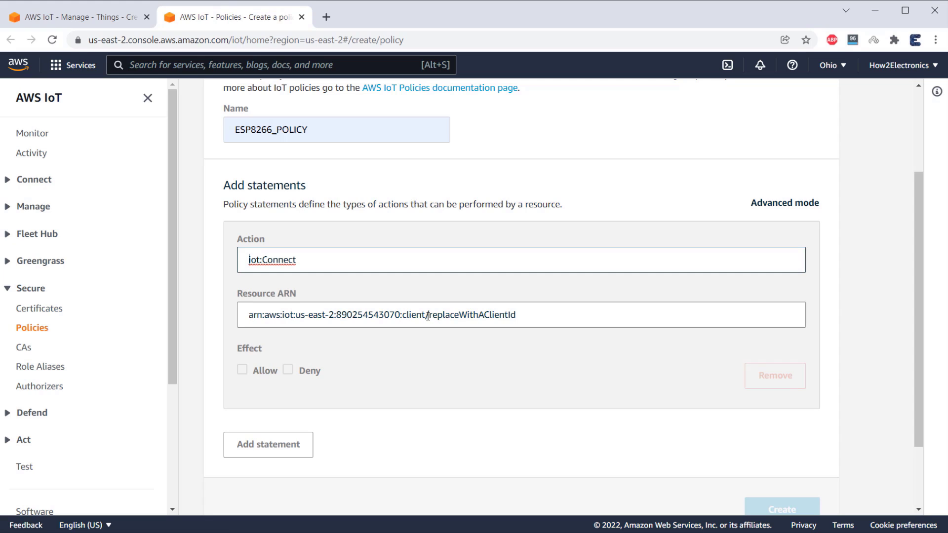
# Step: Limit Connect to client ESP8266, allow it, and add an iot:Publish statement
pyautogui.doubleClick(471, 314)
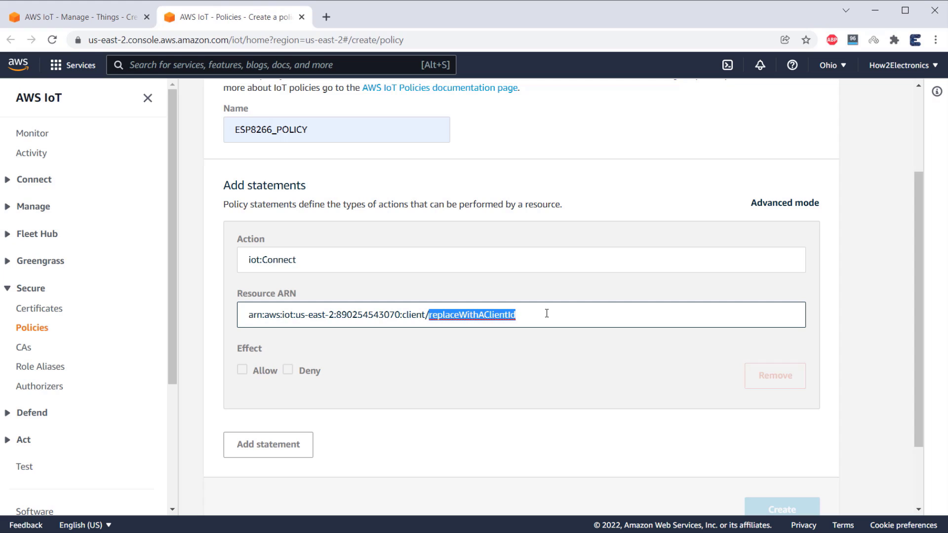
pyautogui.write('ESP8266')
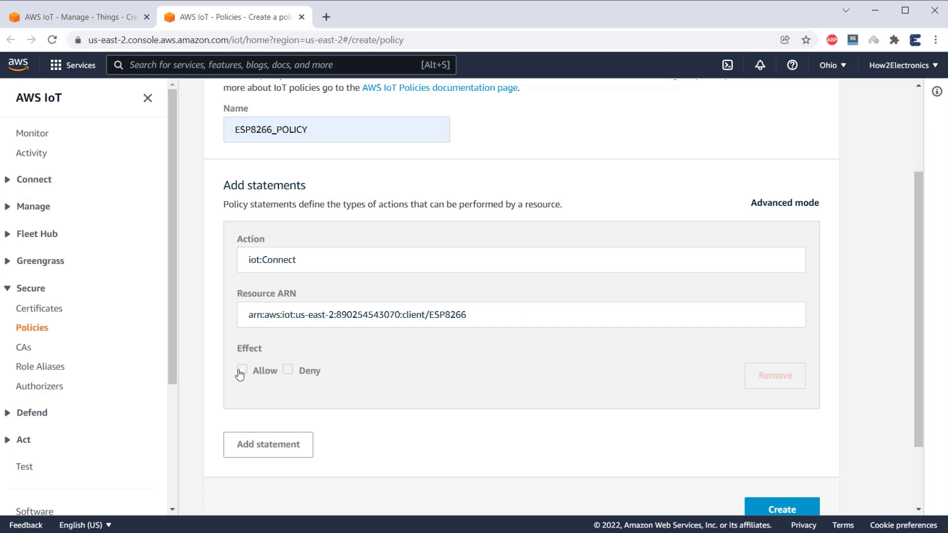
pyautogui.click(242, 370)
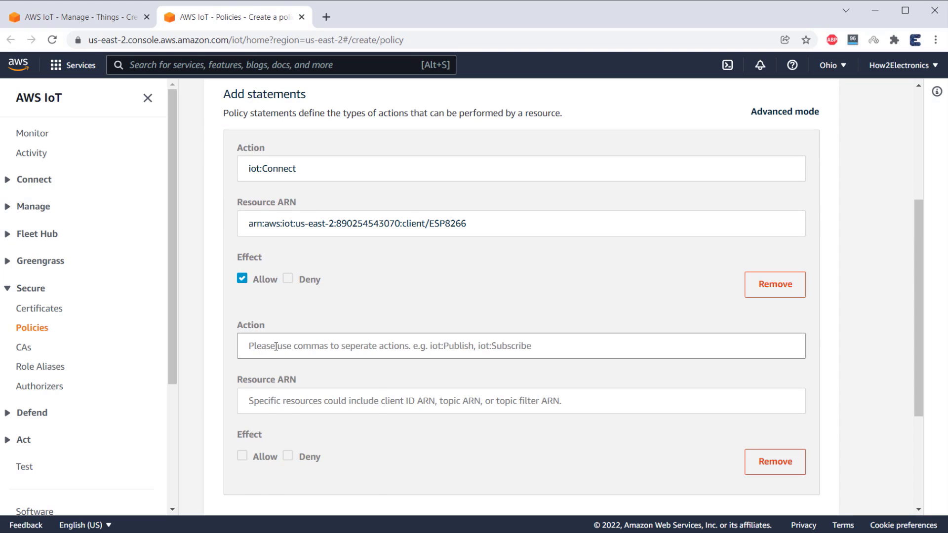
pyautogui.write('IOT')
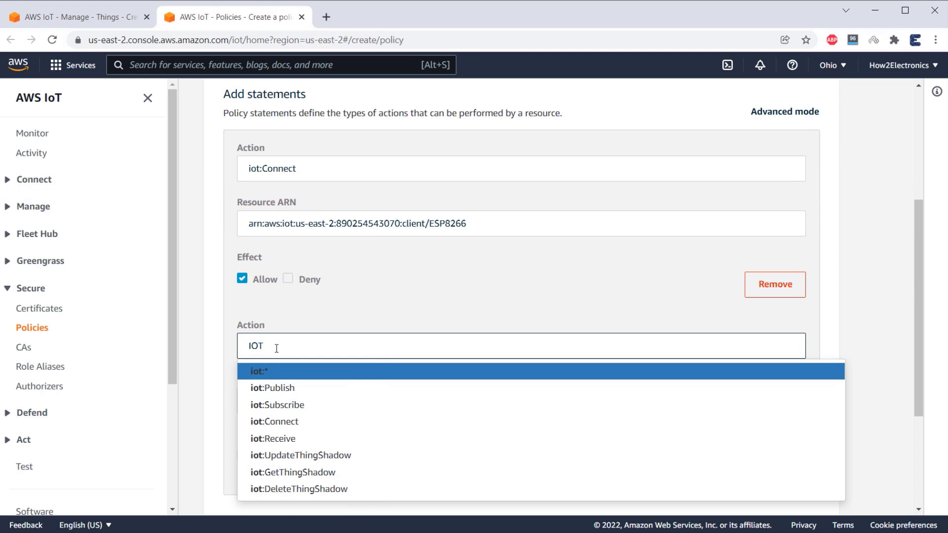
pyautogui.click(272, 388)
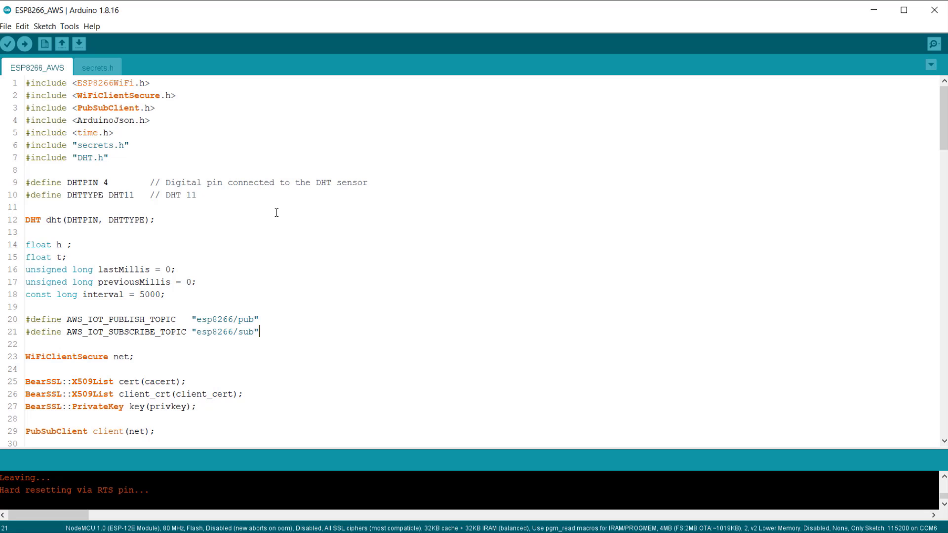
pyautogui.moveTo(196, 321)
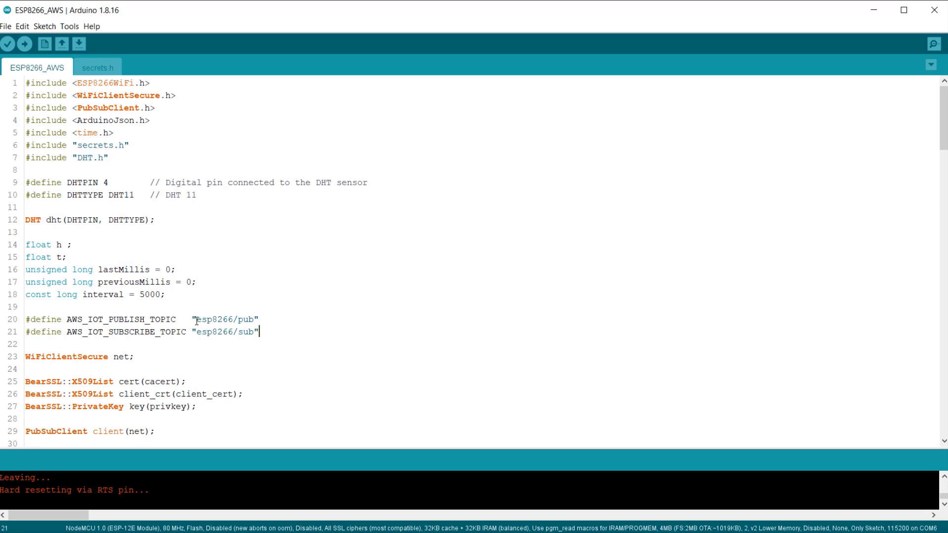
# Step: Select the esp8266/pub topic name in the sketch's AWS_IOT_PUBLISH_TOPIC define
pyautogui.doubleClick(226, 319)
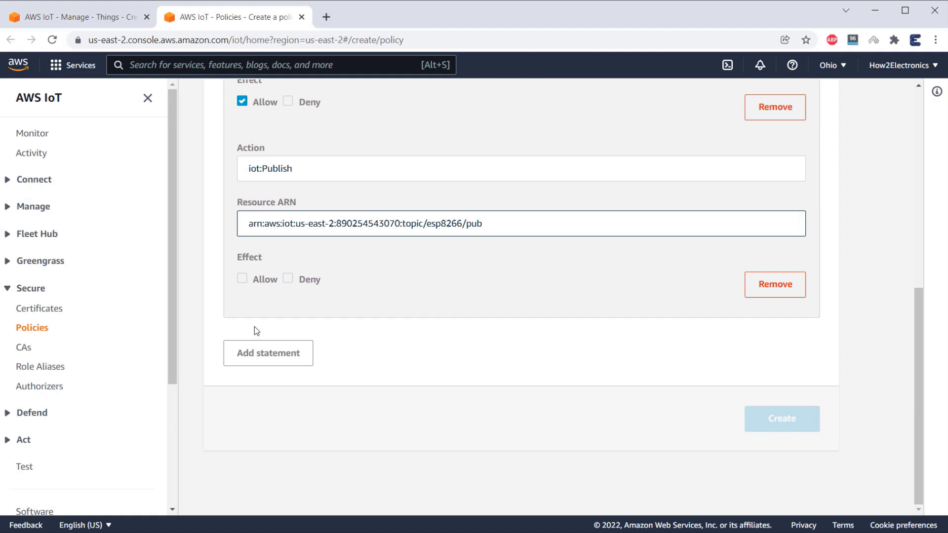
# Step: Allow the Publish statement and add allowed Subscribe and Receive statements
pyautogui.click(242, 278)
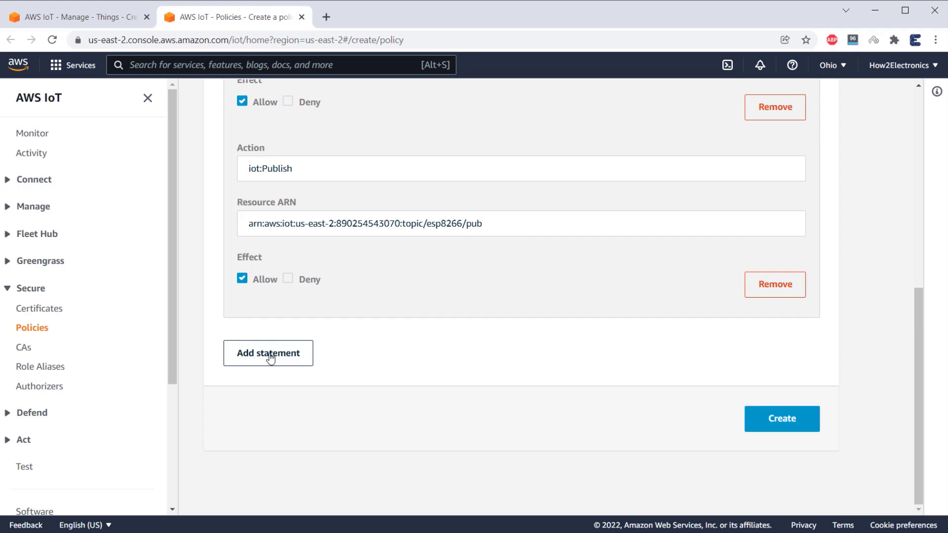
pyautogui.click(267, 353)
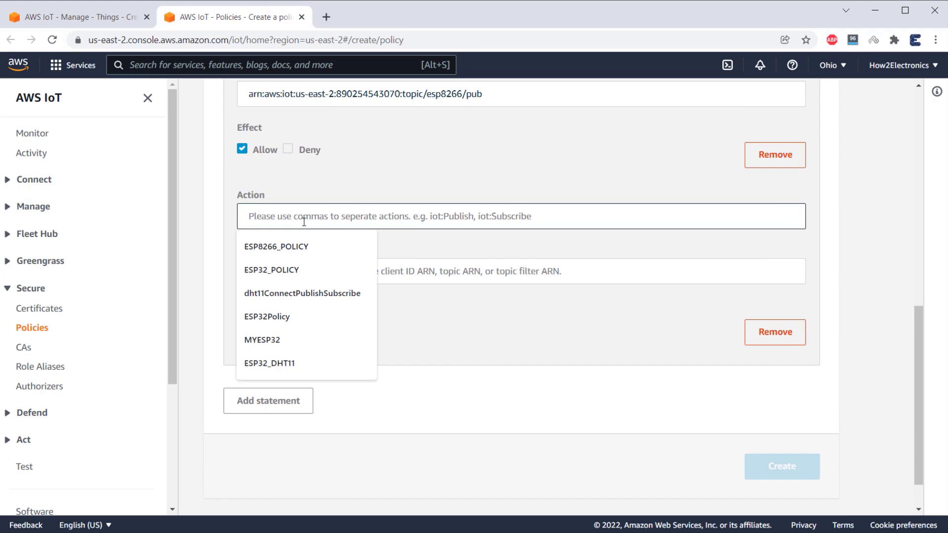
pyautogui.write('IOT')
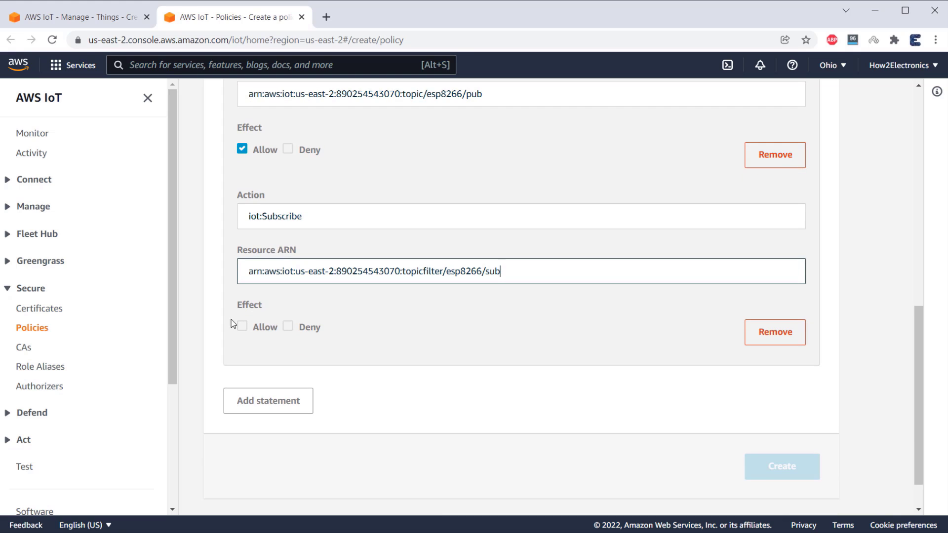
pyautogui.click(268, 400)
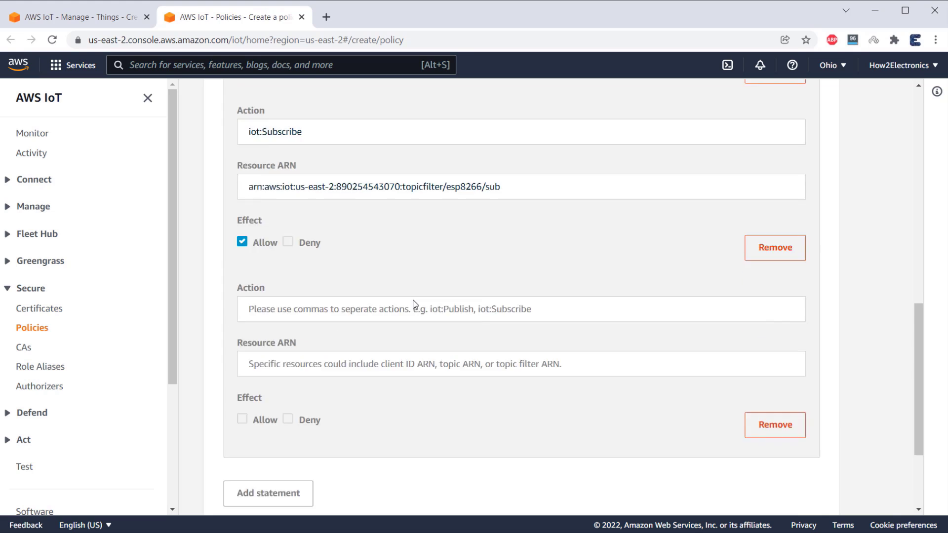
pyautogui.write('IOT')
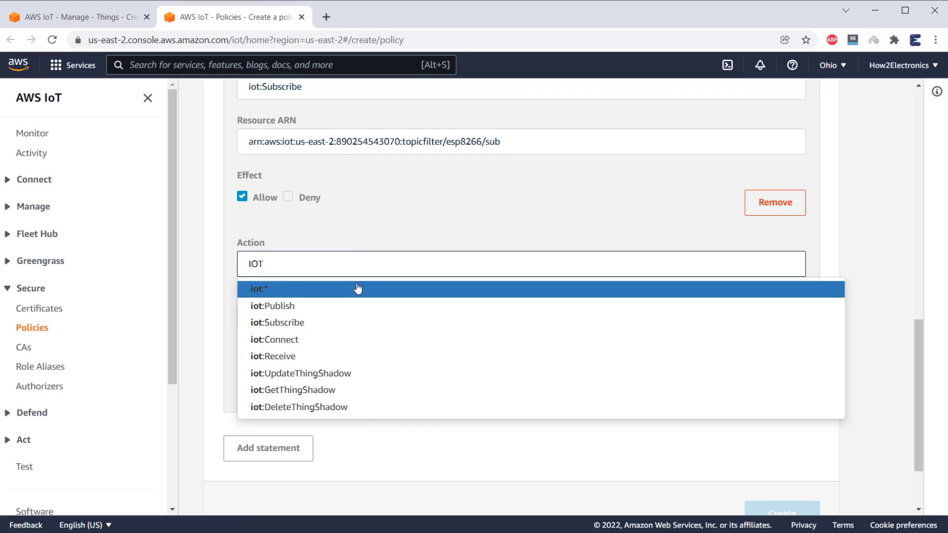
pyautogui.click(273, 356)
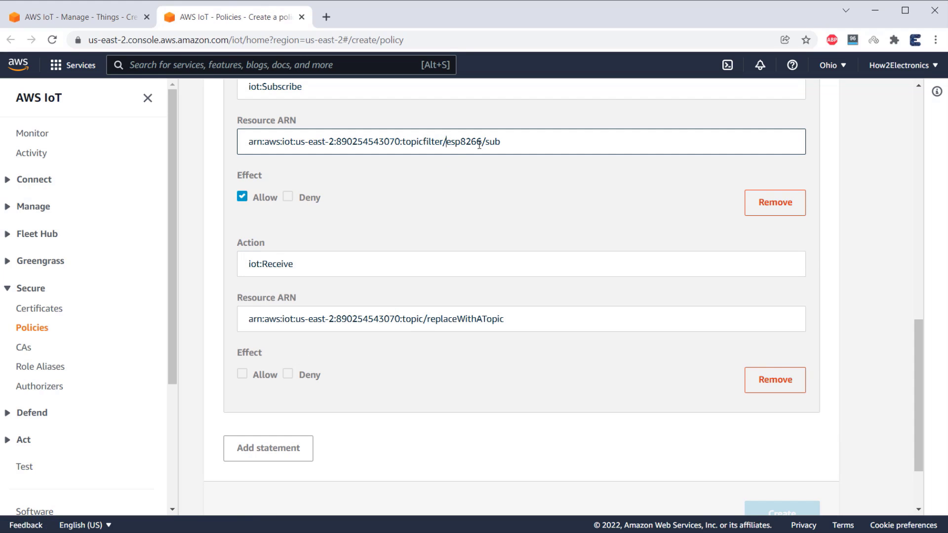
# Step: Point the Receive resource at esp8266/sub, allow it, and create the policy
pyautogui.doubleClick(457, 318)
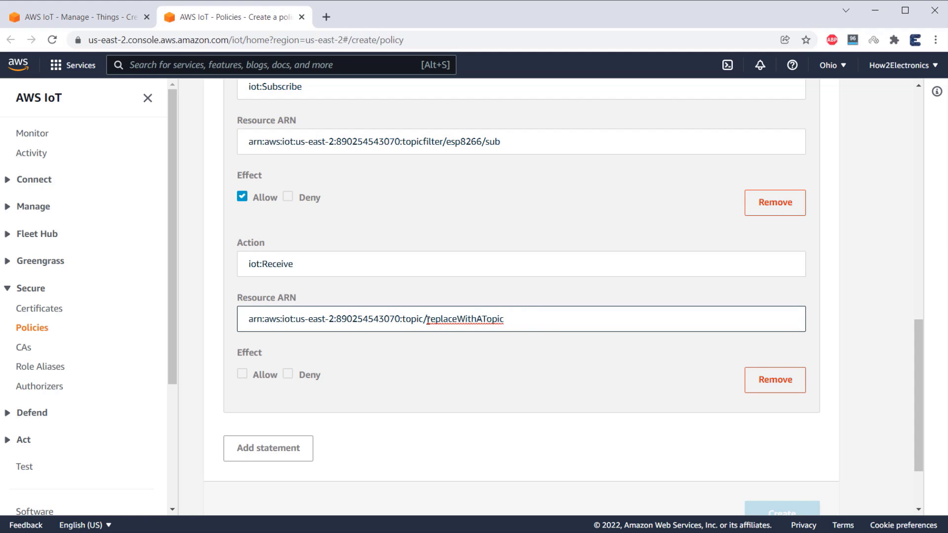
pyautogui.write('esp8266/sub')
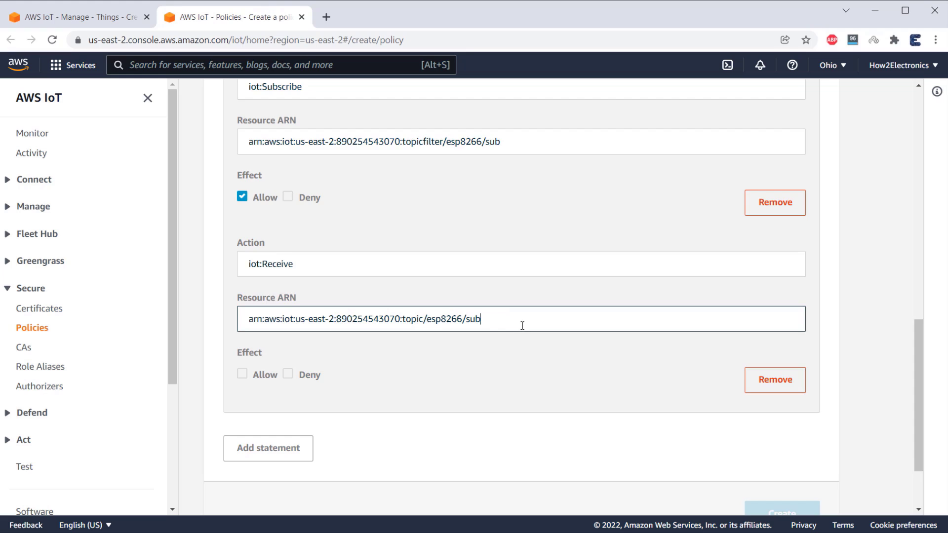
pyautogui.click(242, 280)
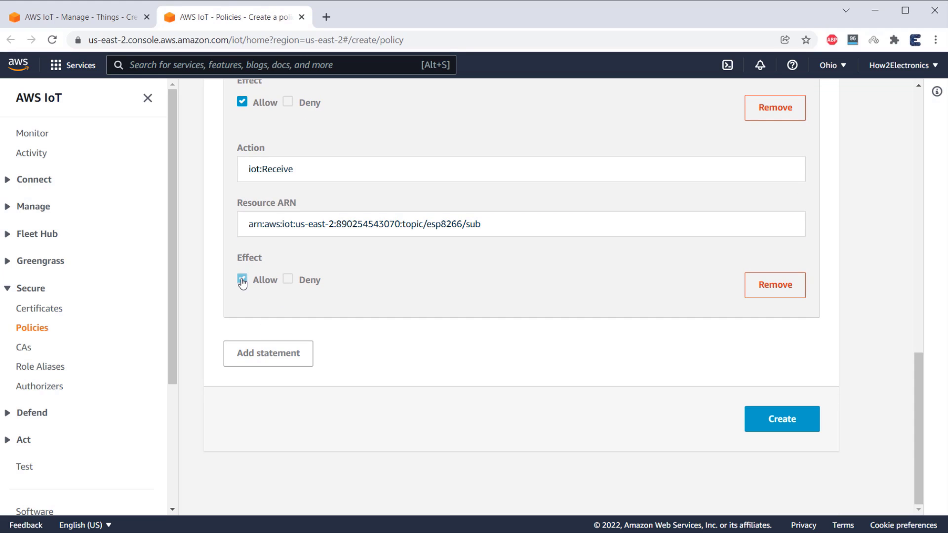
pyautogui.click(242, 278)
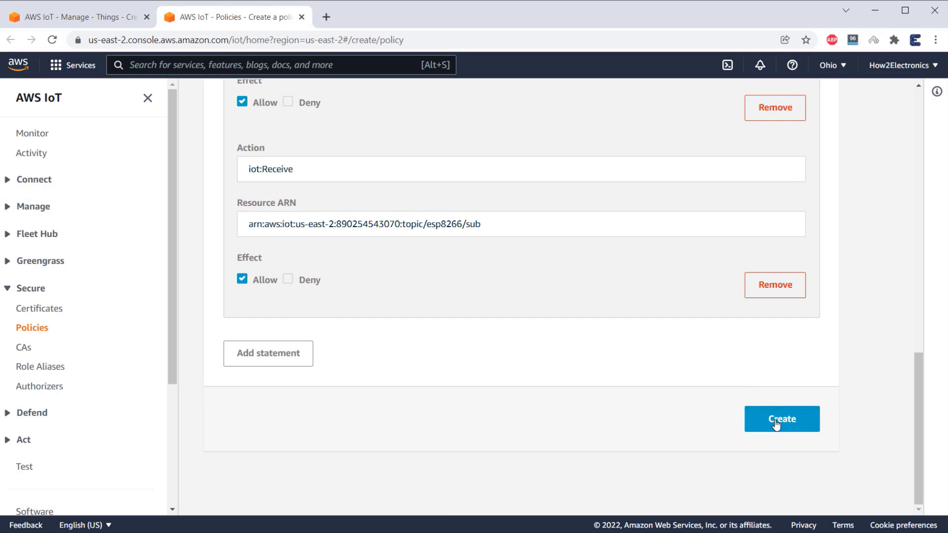
pyautogui.click(781, 420)
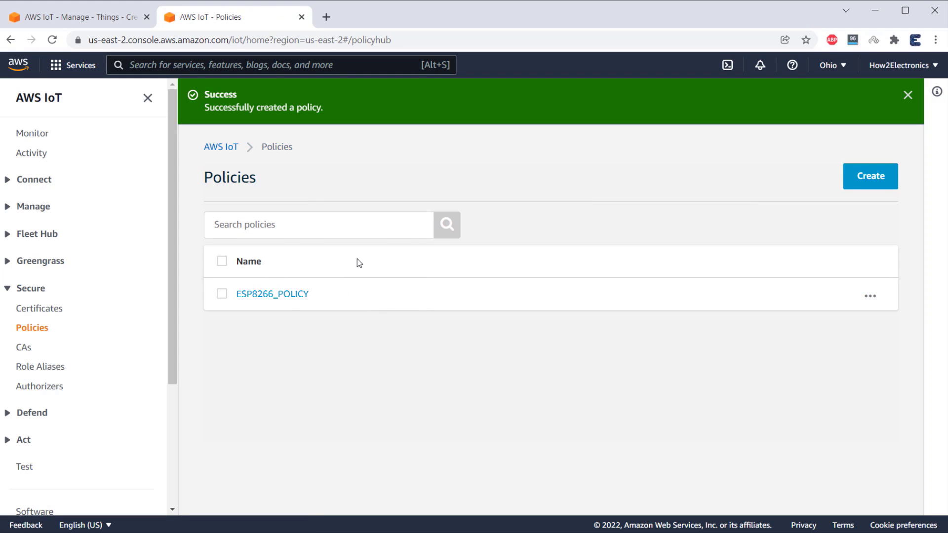
# Step: Back in thing creation, attach ESP8266_POLICY and create the ESP8266 thing
pyautogui.click(76, 16)
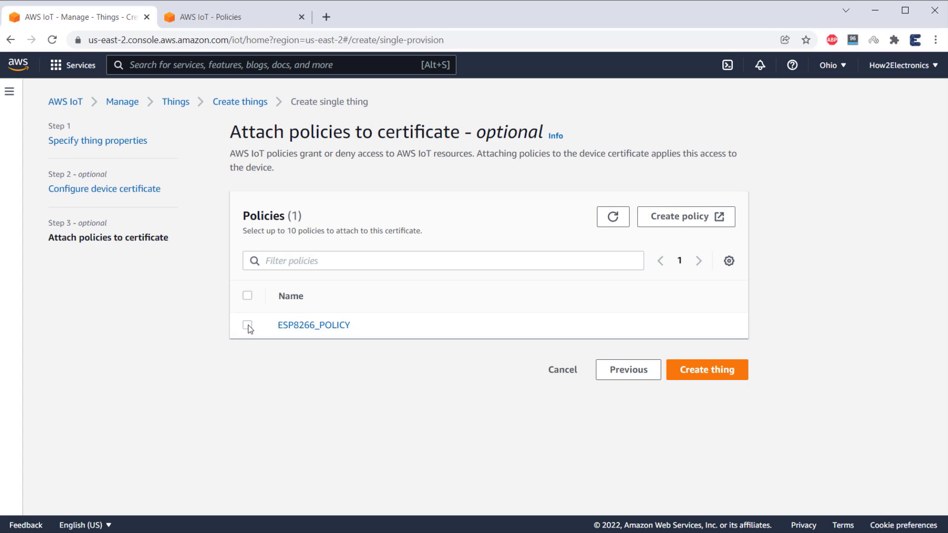
pyautogui.click(247, 324)
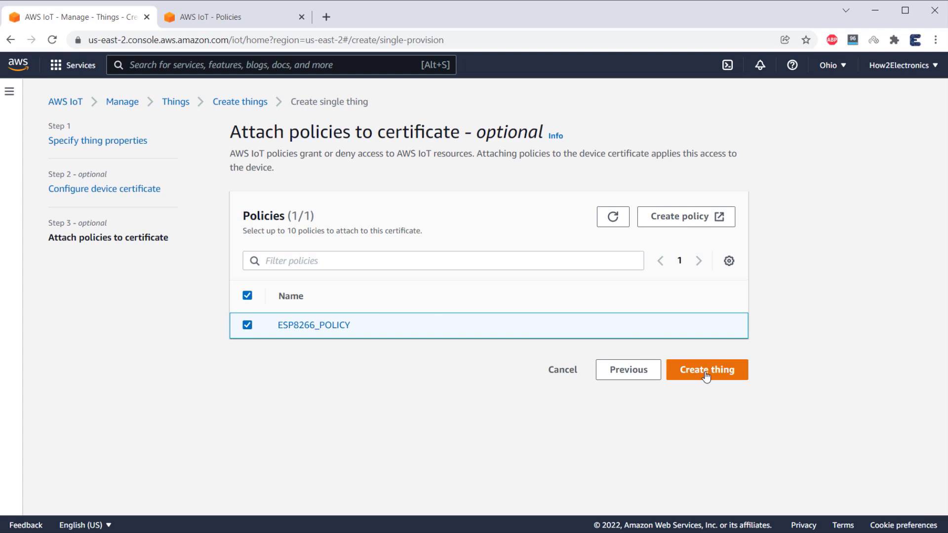
pyautogui.click(706, 370)
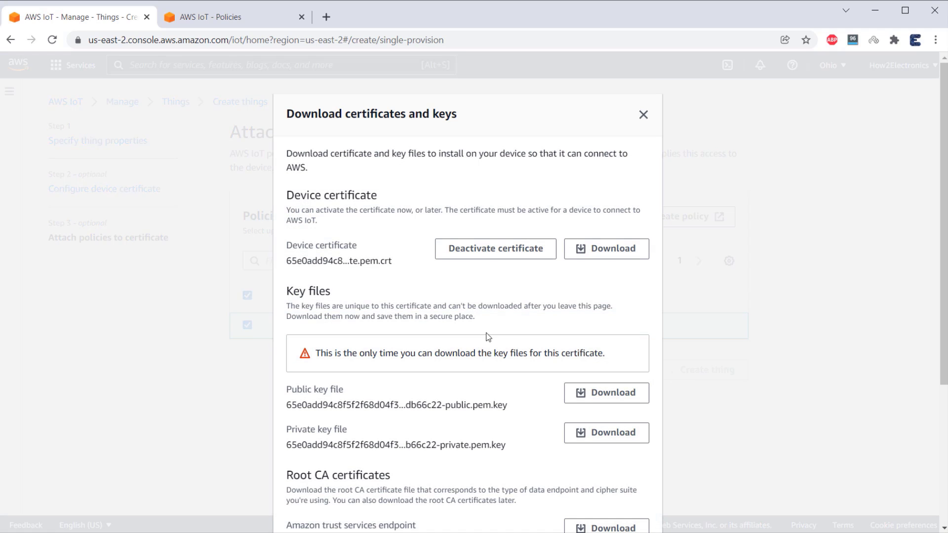
pyautogui.scroll(-3)
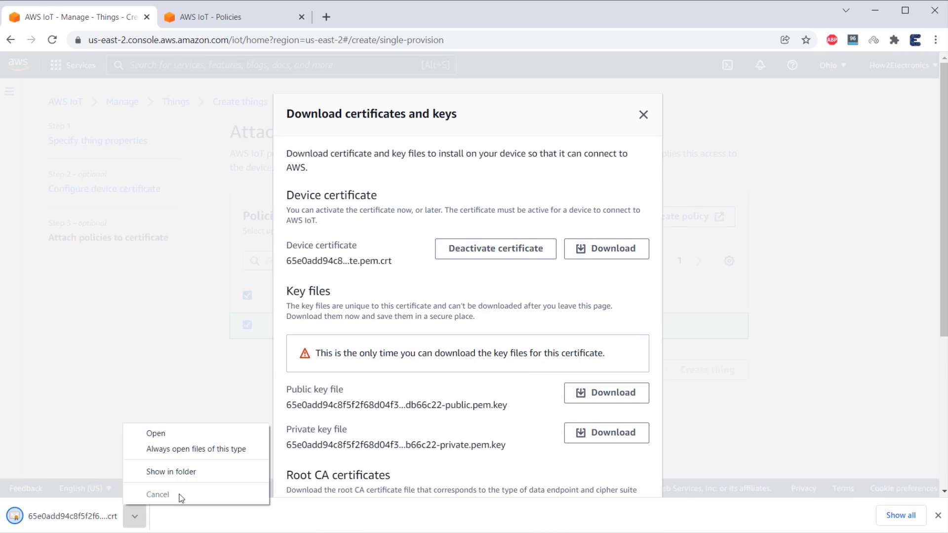
# Step: Download the certificate and keys, rename the key 'Private key.key', and get Amazon Root CA 1
pyautogui.click(171, 472)
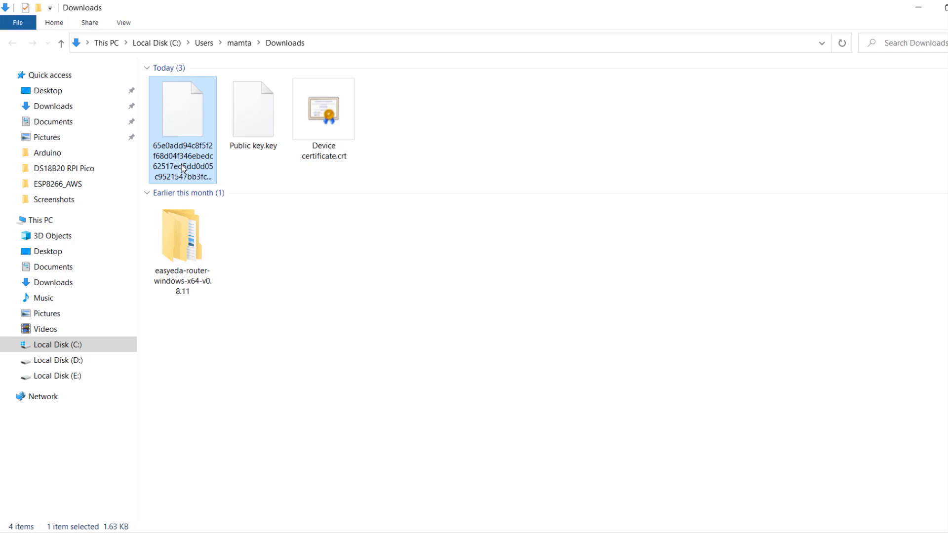
pyautogui.write('Private key.key')
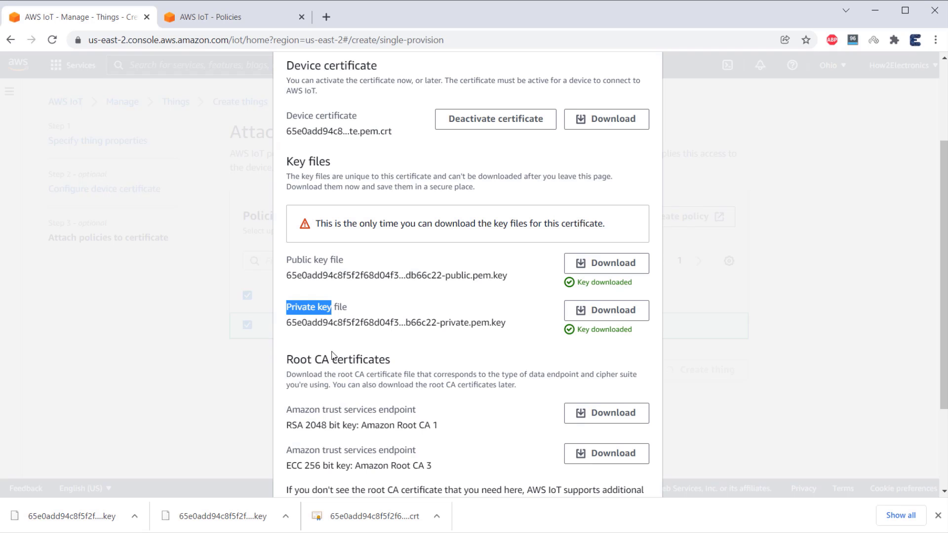
pyautogui.scroll(-3)
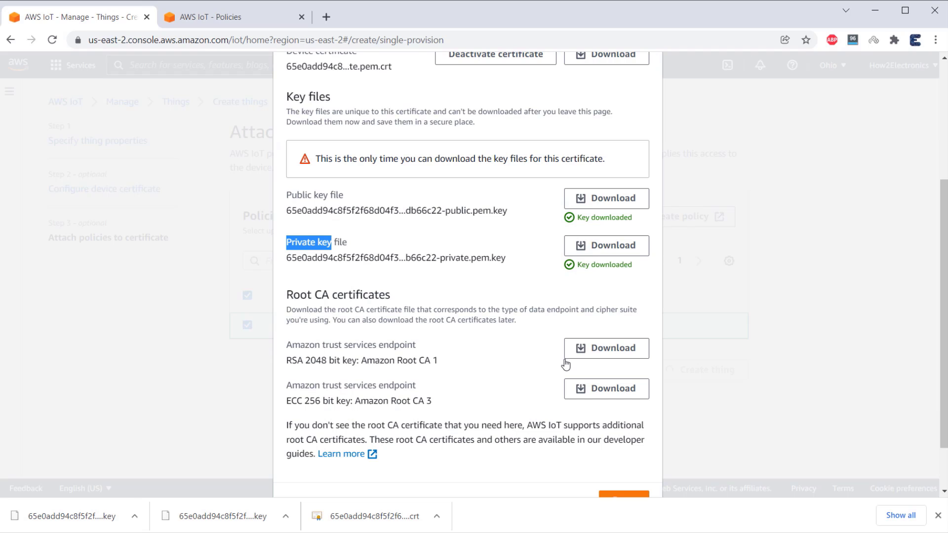
pyautogui.click(606, 348)
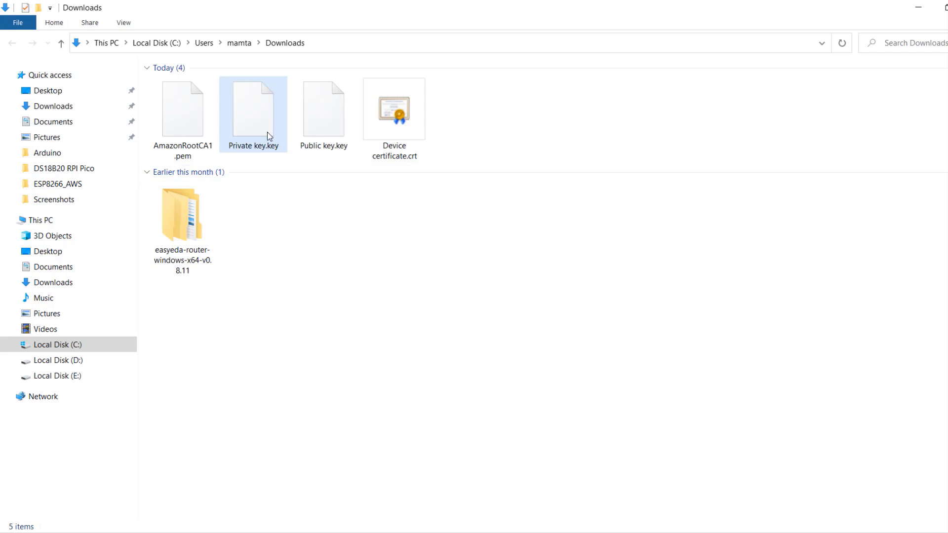
pyautogui.moveTo(196, 151)
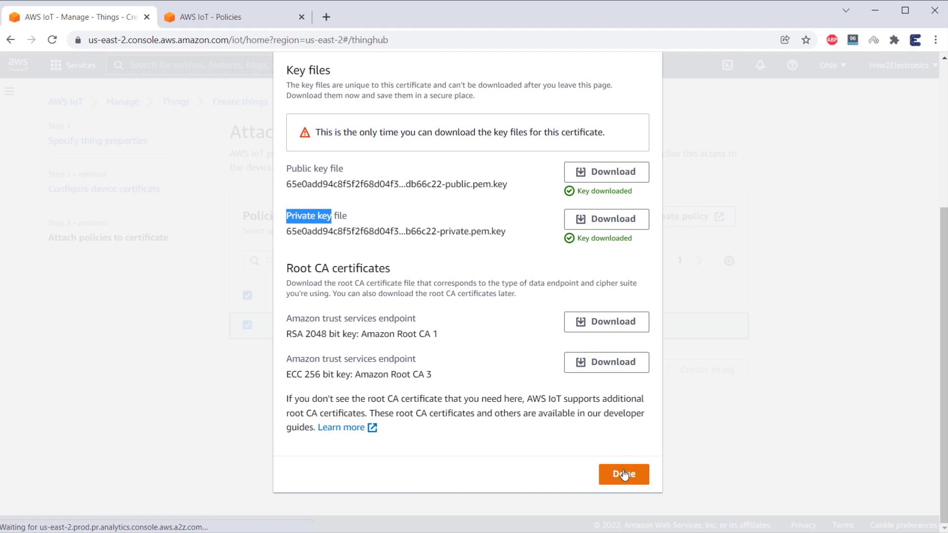
# Step: Finish downloads and view the new Active certificate under Secure > Certificates
pyautogui.click(623, 474)
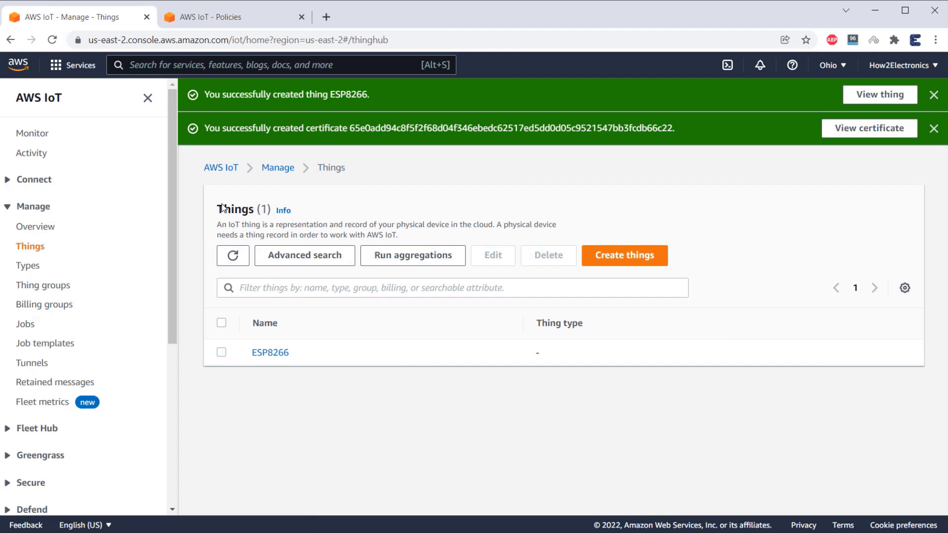
pyautogui.moveTo(534, 197)
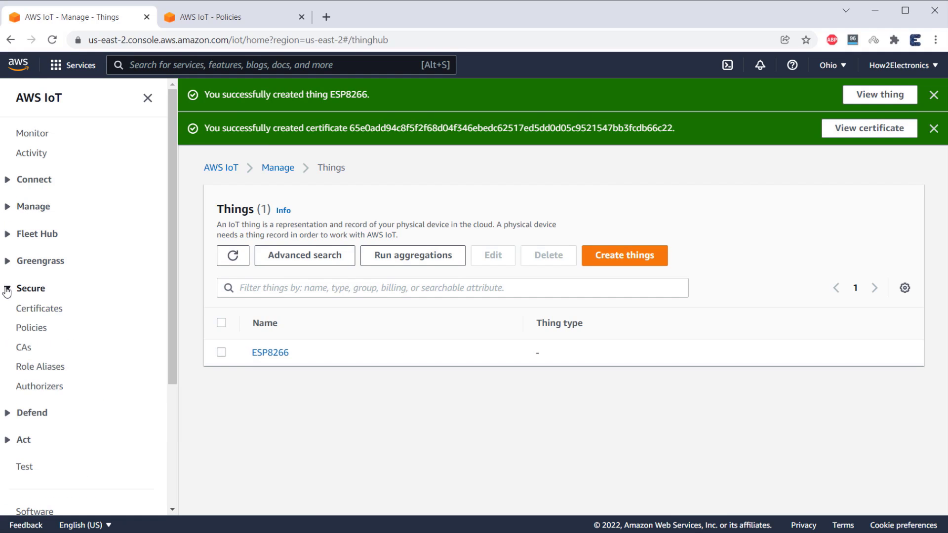
pyautogui.click(40, 308)
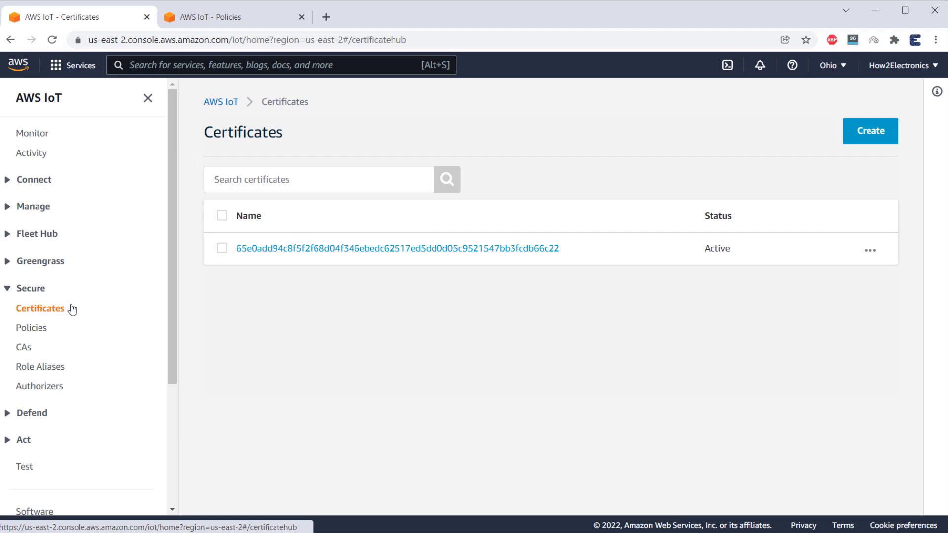
pyautogui.click(32, 327)
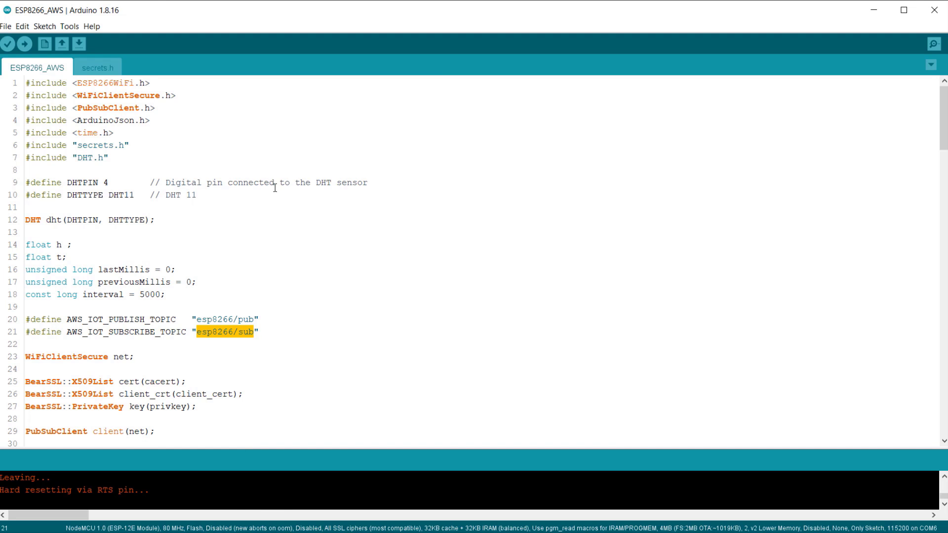
# Step: Set THINGNAME to ESP8266 and take MQTT_HOST's endpoint from AWS IoT Settings
pyautogui.click(97, 68)
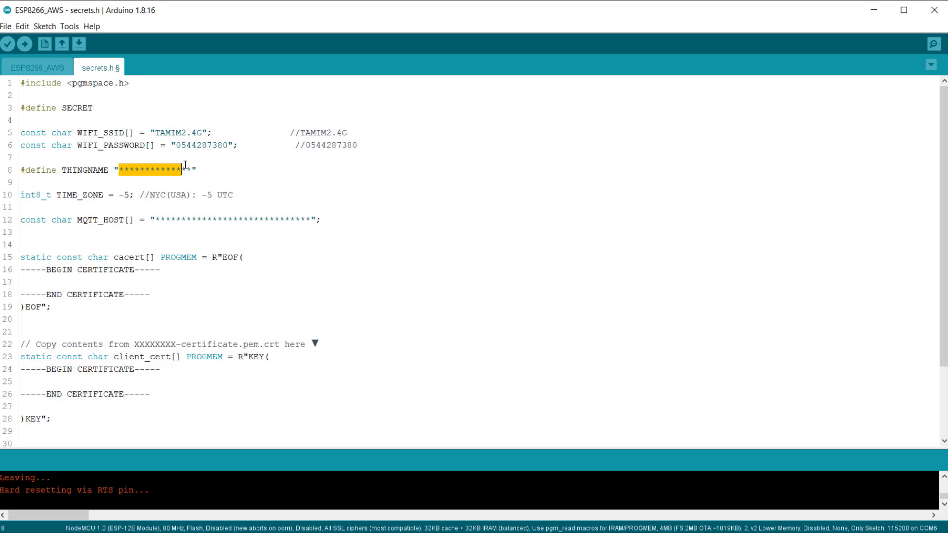
pyautogui.write('ESP82')
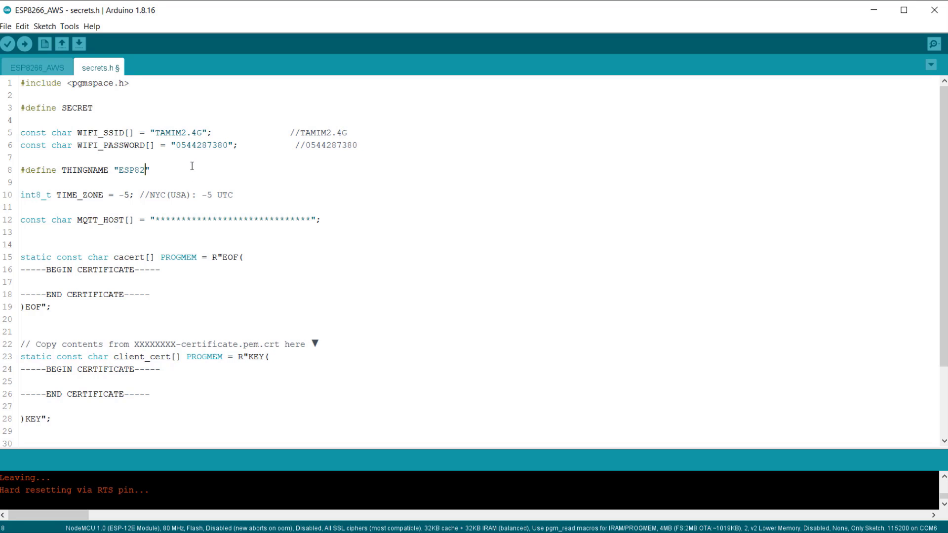
pyautogui.write('66')
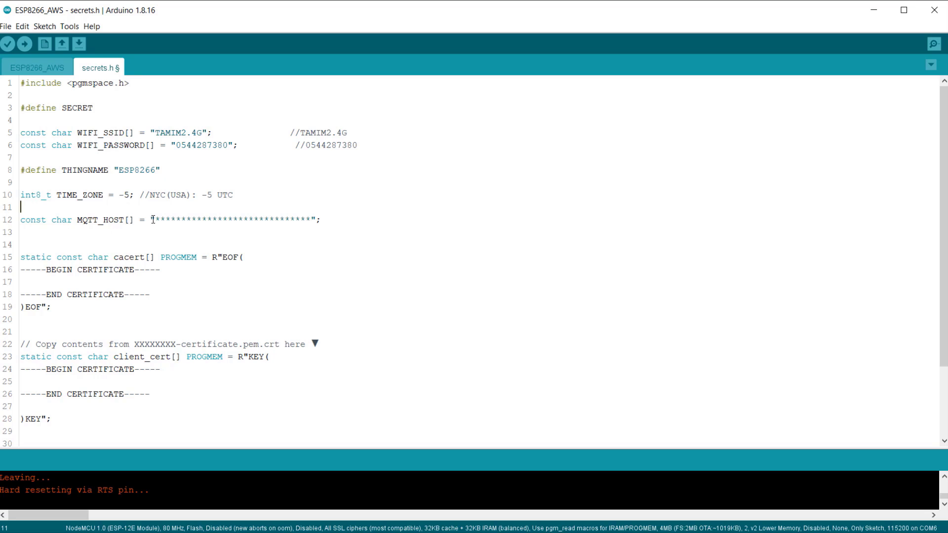
pyautogui.click(274, 219)
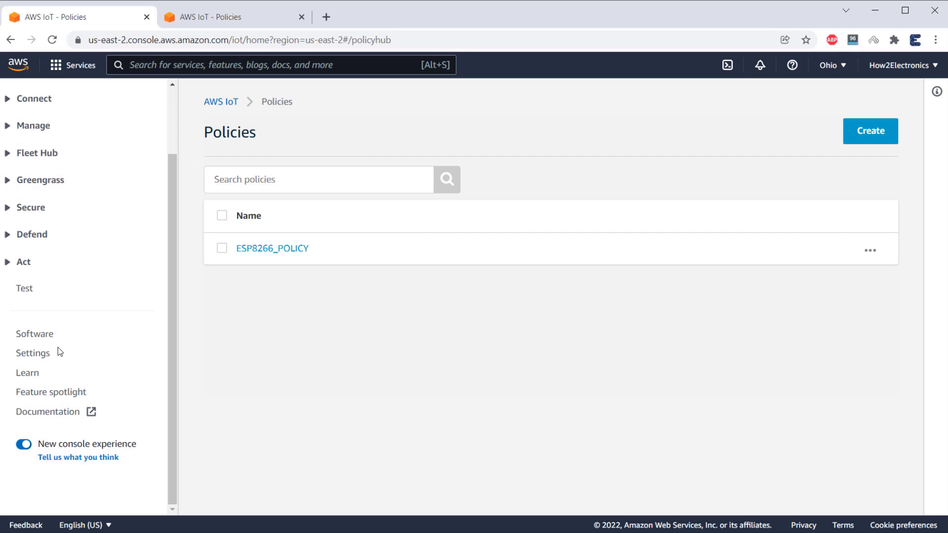
pyautogui.click(33, 353)
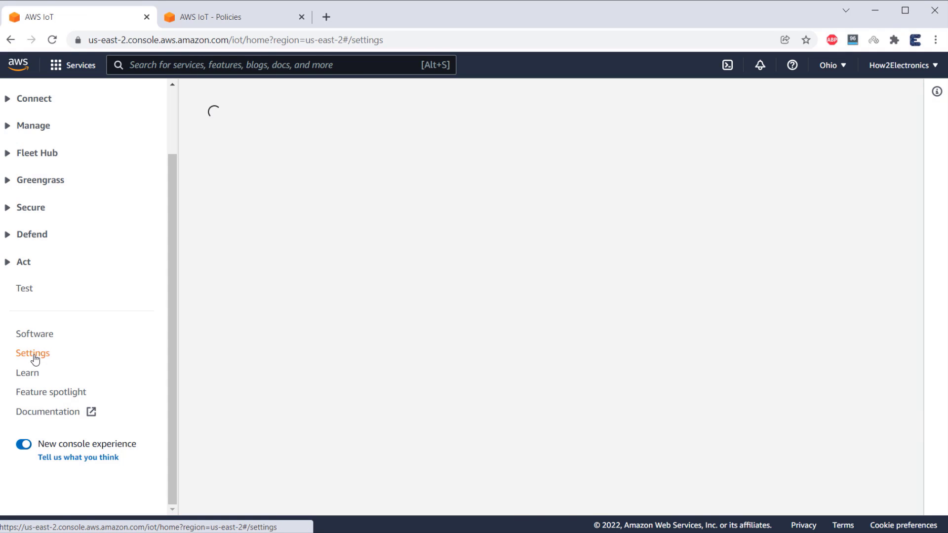
pyautogui.click(68, 280)
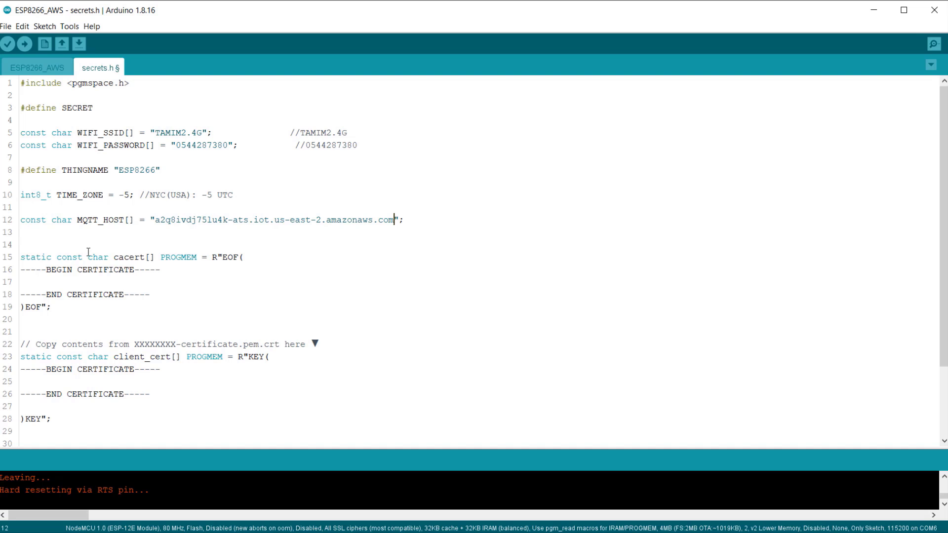
# Step: Open AmazonRootCA1.pem in a text editor and select the root CA placeholder block
pyautogui.scroll(-3)
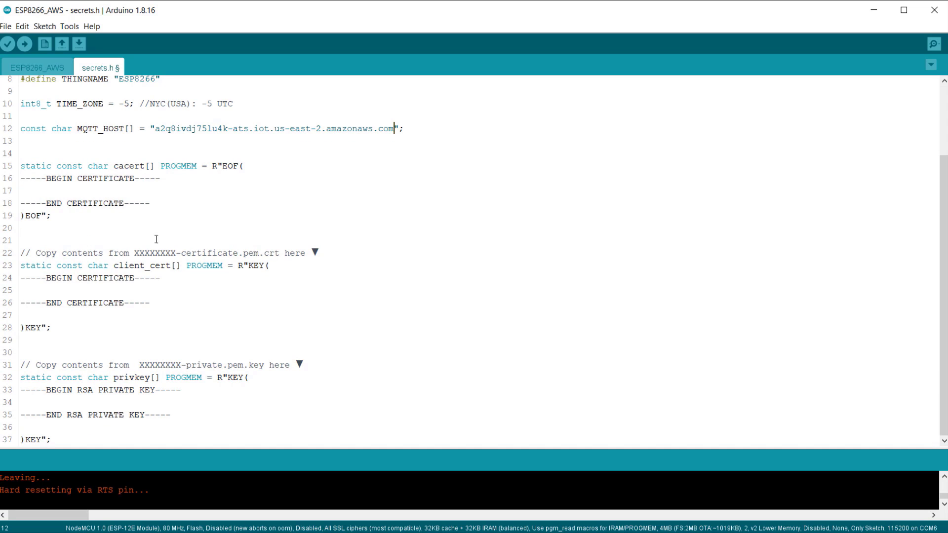
pyautogui.click(128, 415)
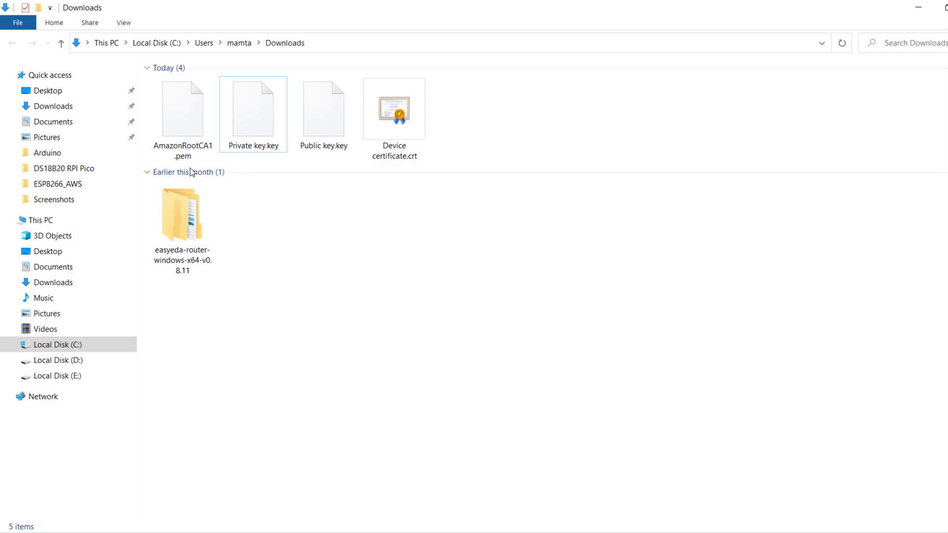
pyautogui.rightClick(182, 108)
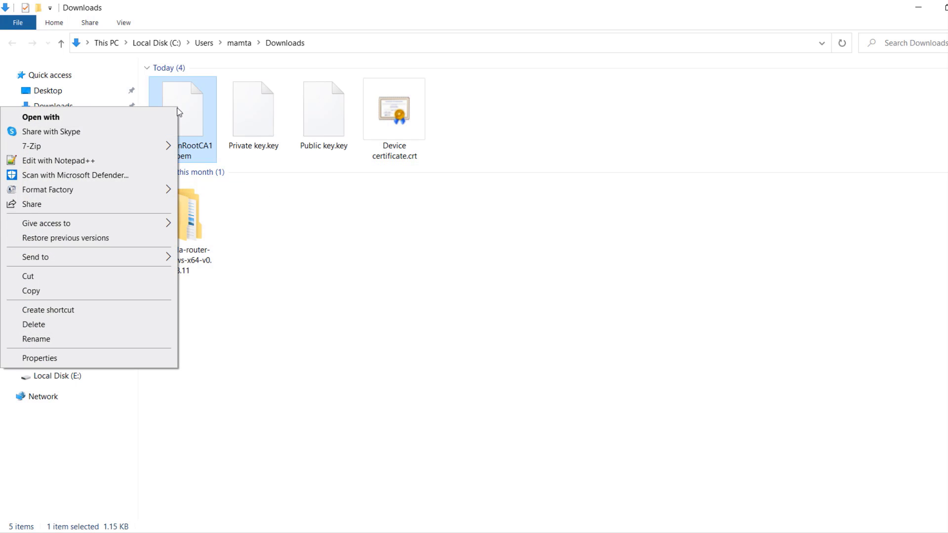
pyautogui.click(61, 161)
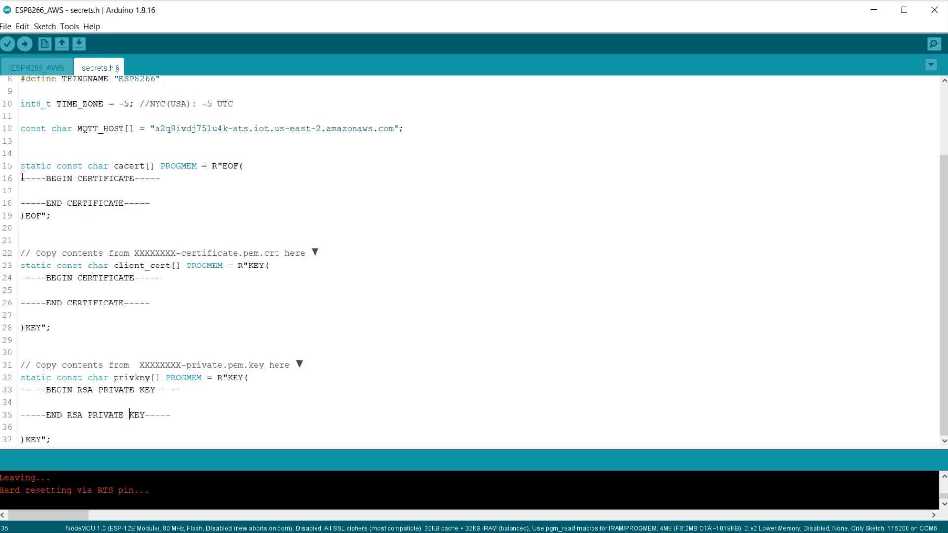
pyautogui.moveTo(21, 177); pyautogui.dragTo(164, 203)
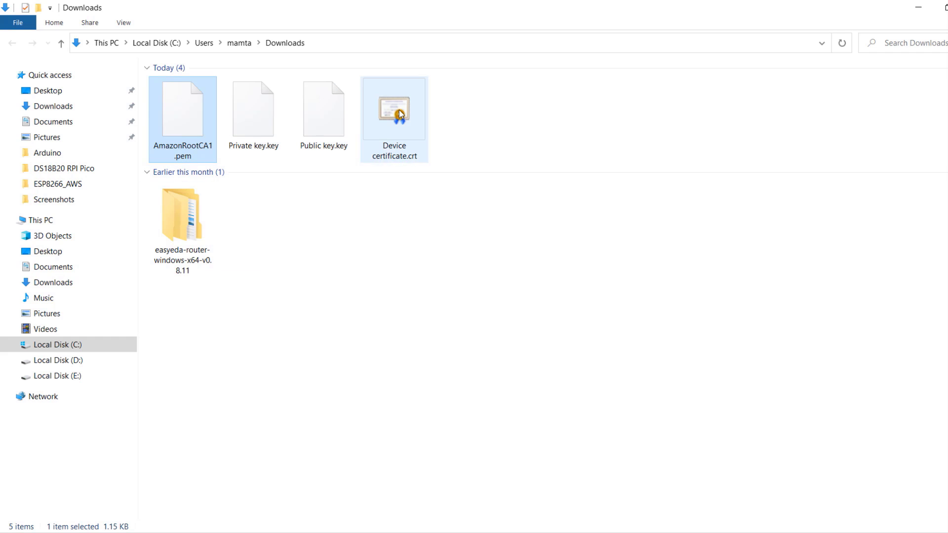
# Step: Open the device certificate and private key files and select the private key placeholder
pyautogui.doubleClick(393, 109)
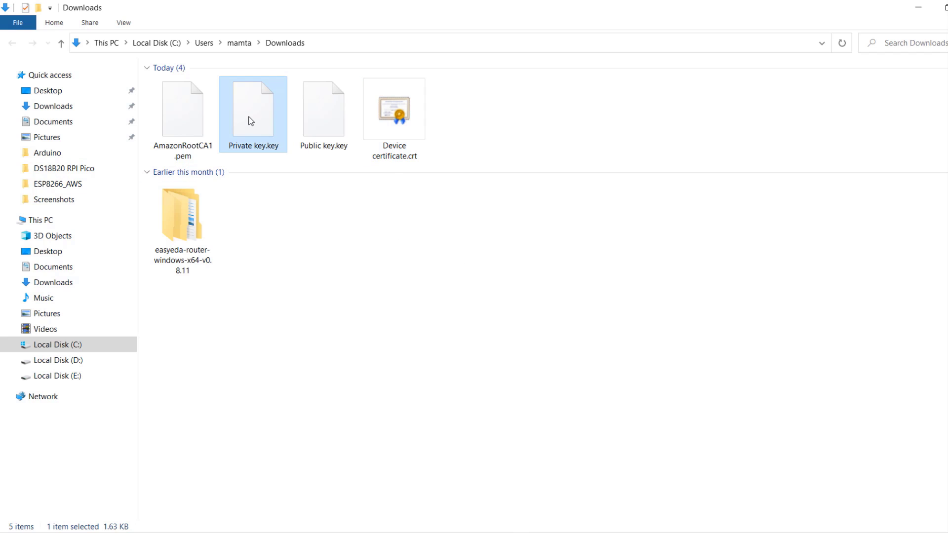
pyautogui.rightClick(252, 116)
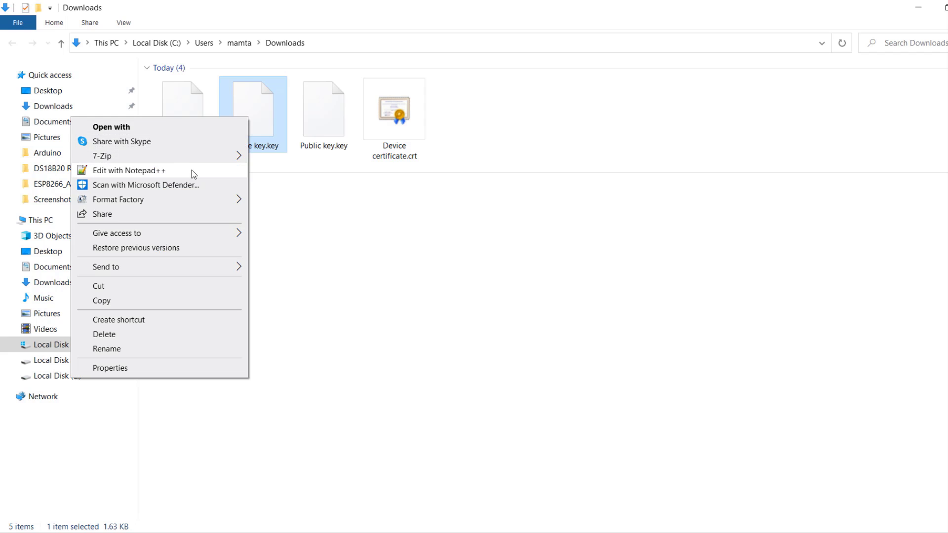
pyautogui.click(129, 171)
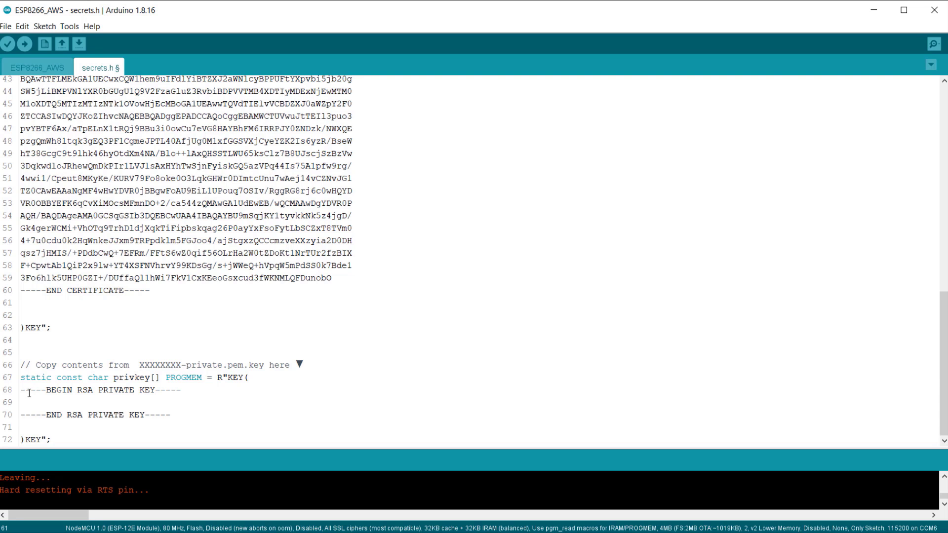
pyautogui.moveTo(21, 390); pyautogui.dragTo(164, 415)
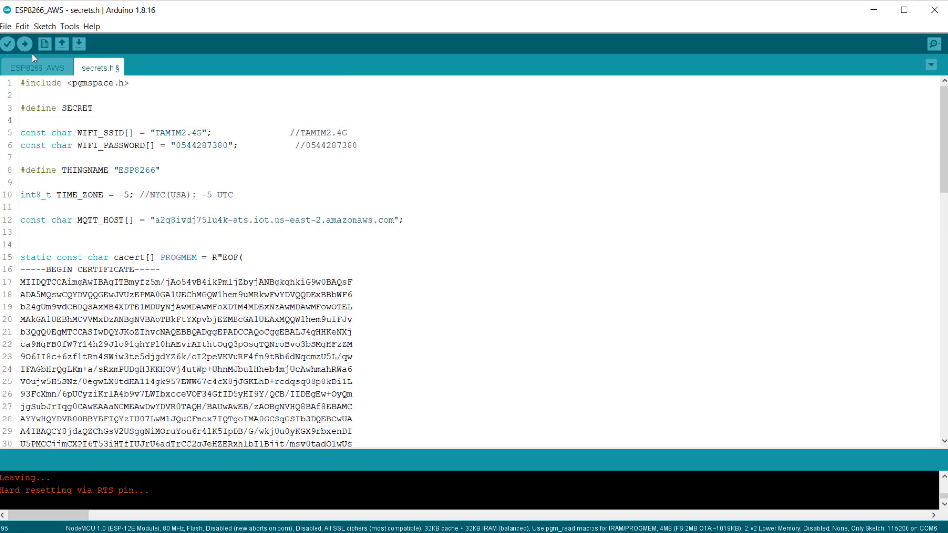
# Step: Upload the ESP8266_AWS sketch to the NodeMCU, keeping the port on COM6
pyautogui.click(38, 67)
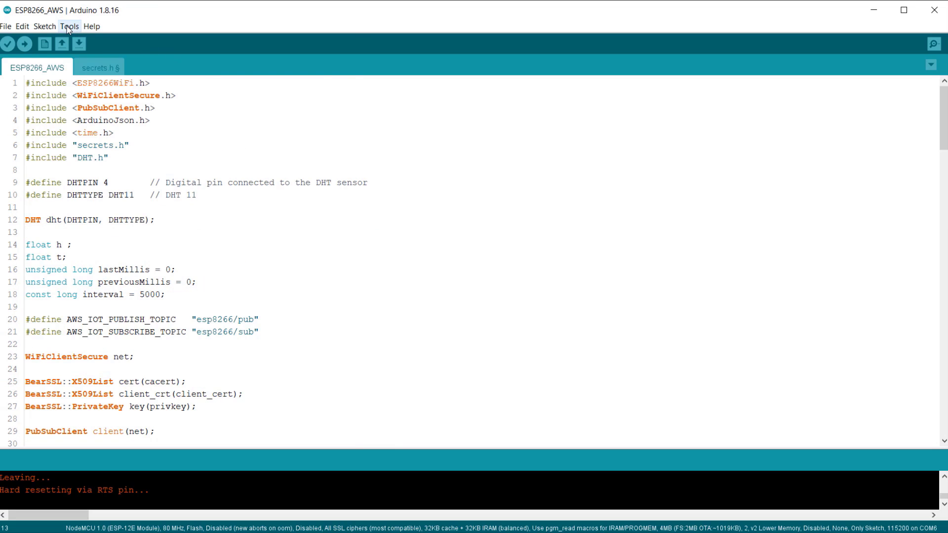
pyautogui.click(70, 26)
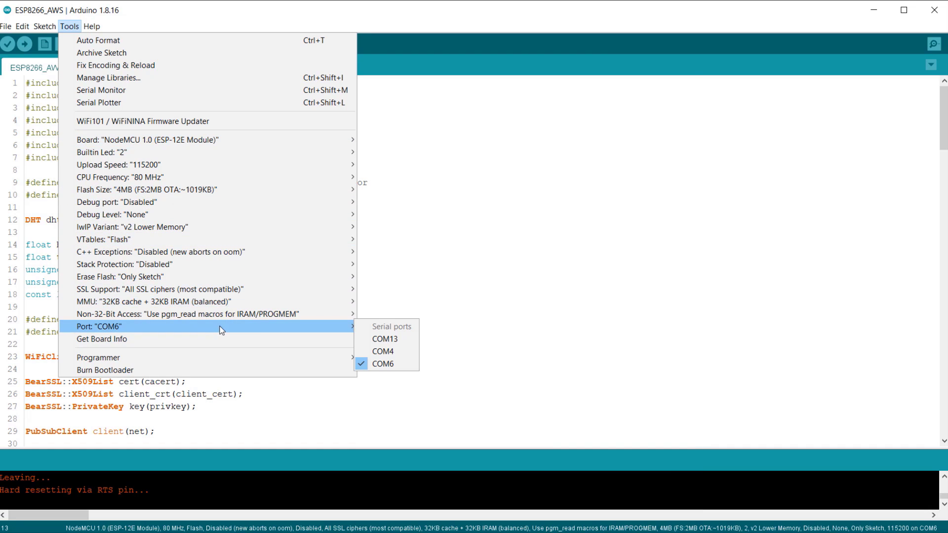
pyautogui.click(383, 363)
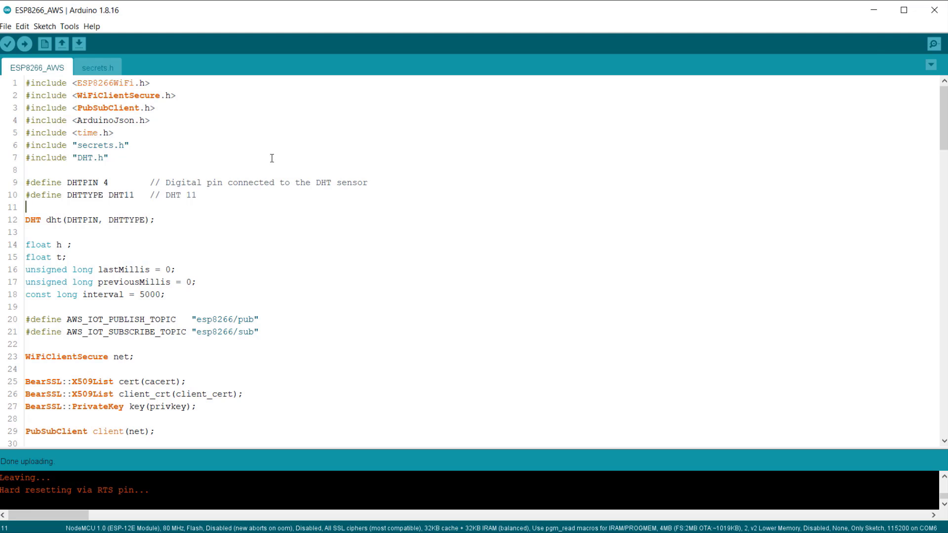
pyautogui.click(934, 44)
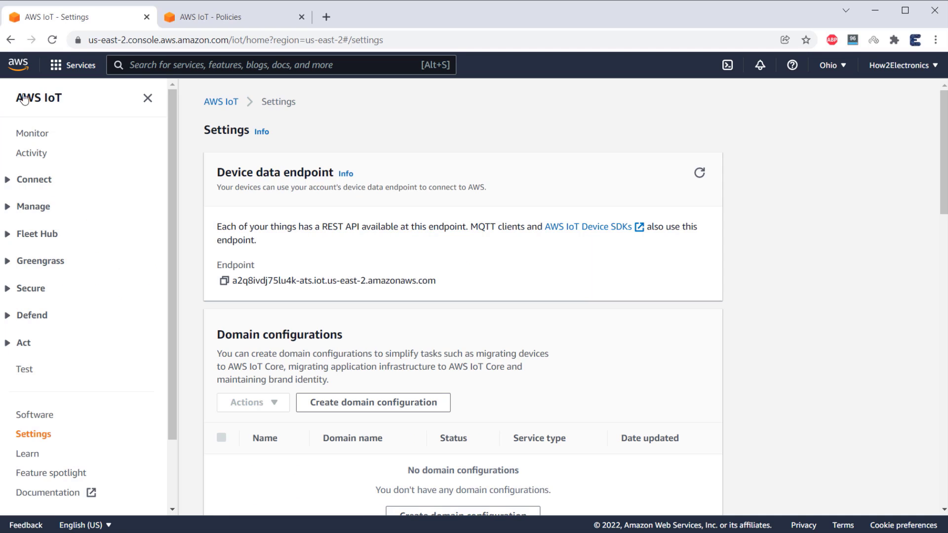
# Step: Subscribe the MQTT test client to esp8266/pub and watch humidity and temperature messages arrive
pyautogui.click(301, 16)
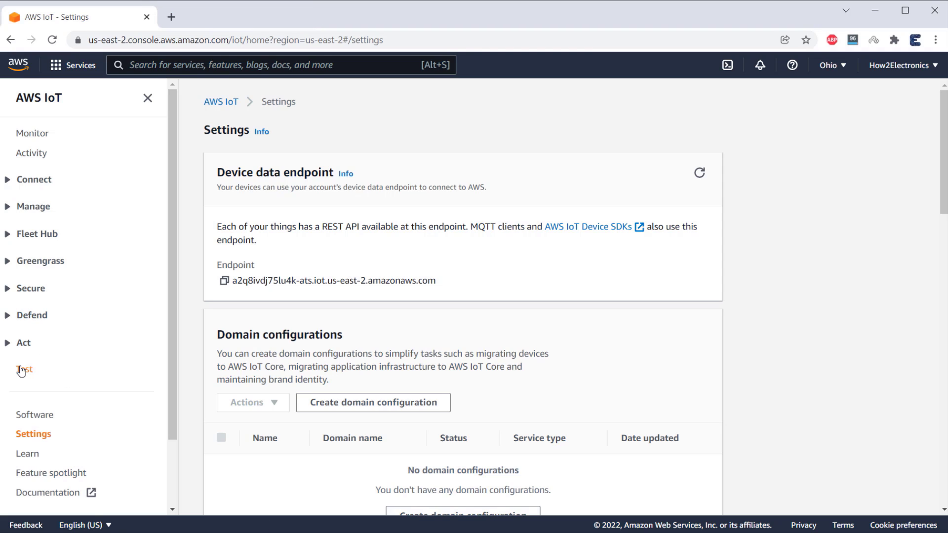
pyautogui.click(24, 369)
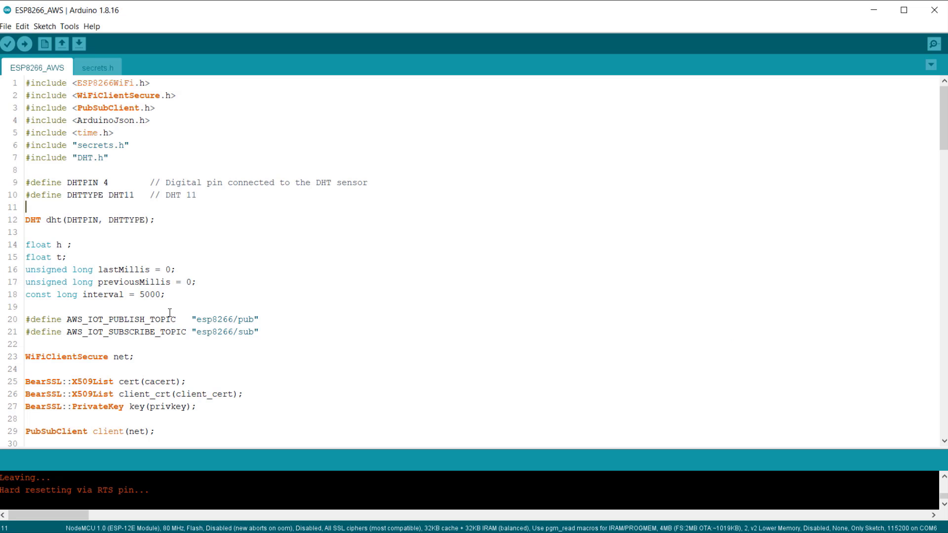
pyautogui.doubleClick(226, 319)
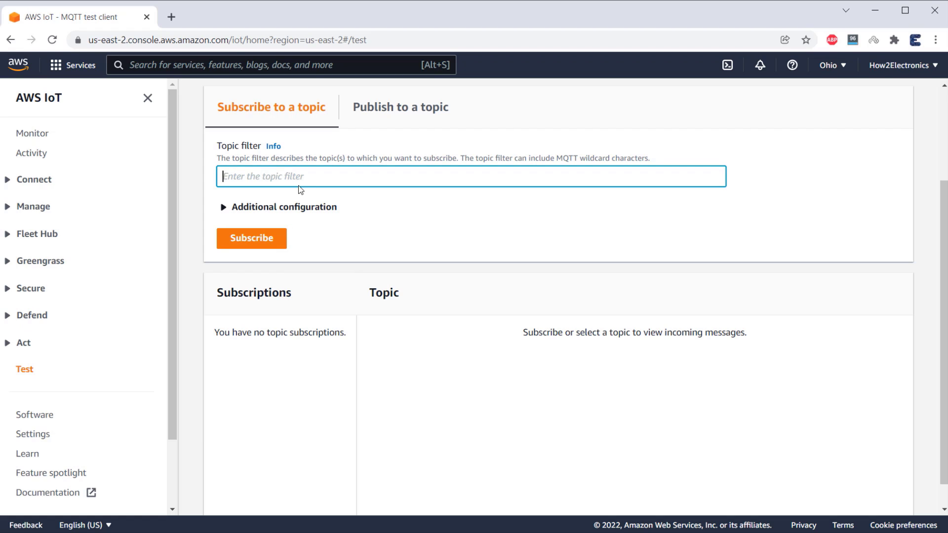
pyautogui.write('esp8266/pub')
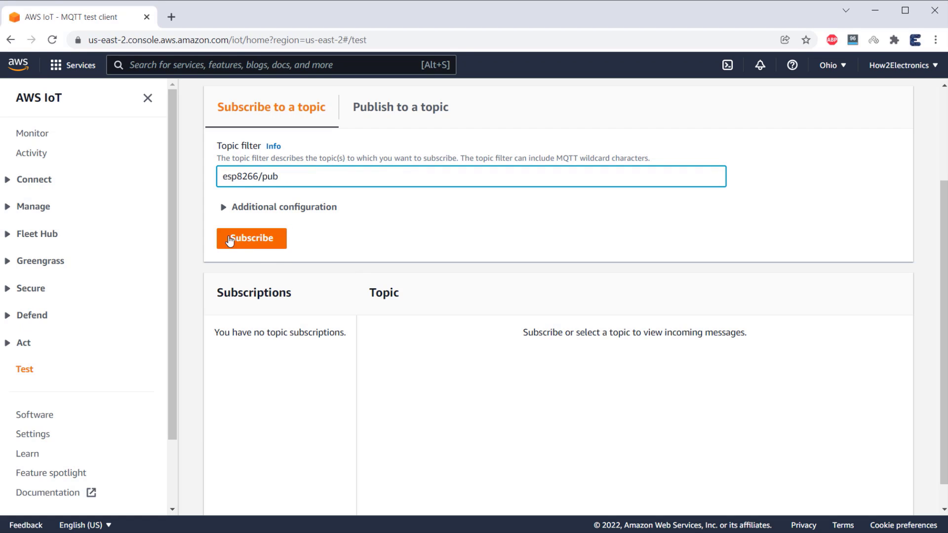
pyautogui.click(251, 238)
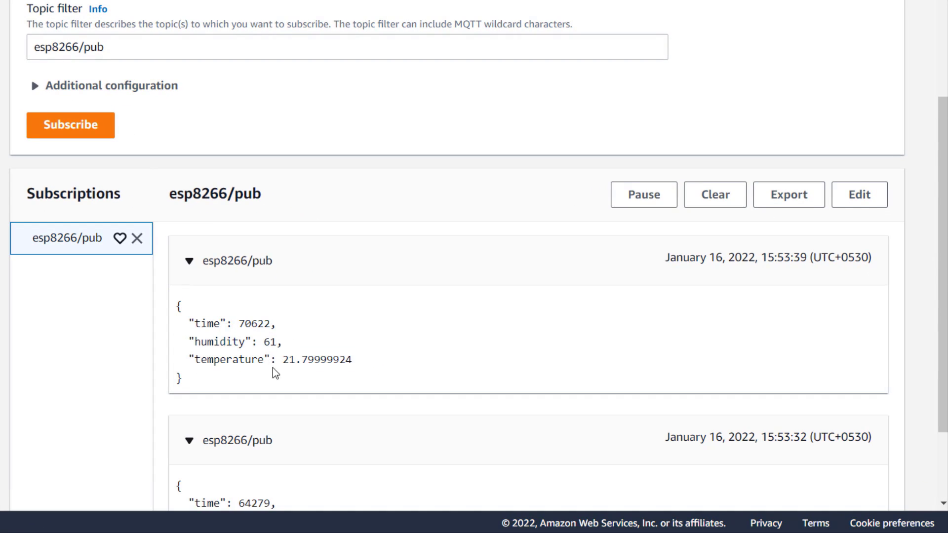
pyautogui.scroll(-3)
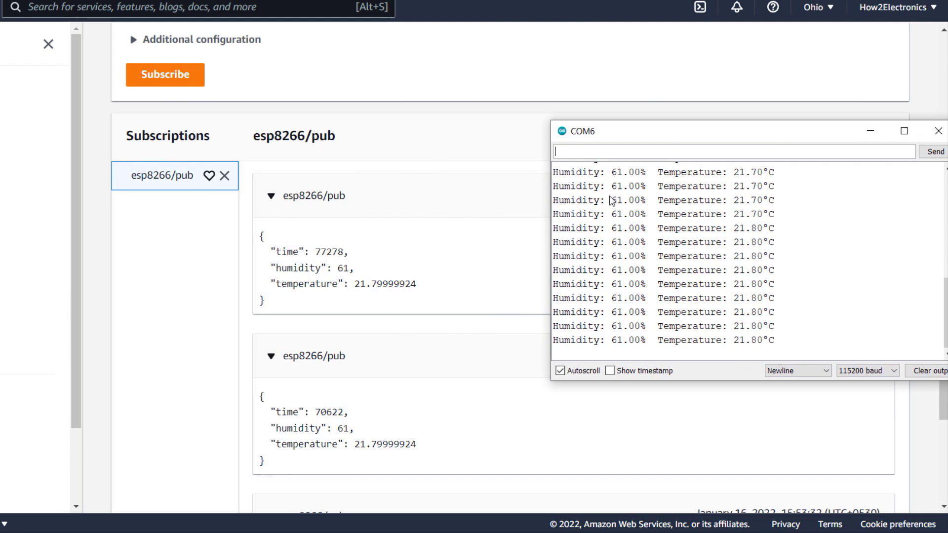
pyautogui.scroll(-3)
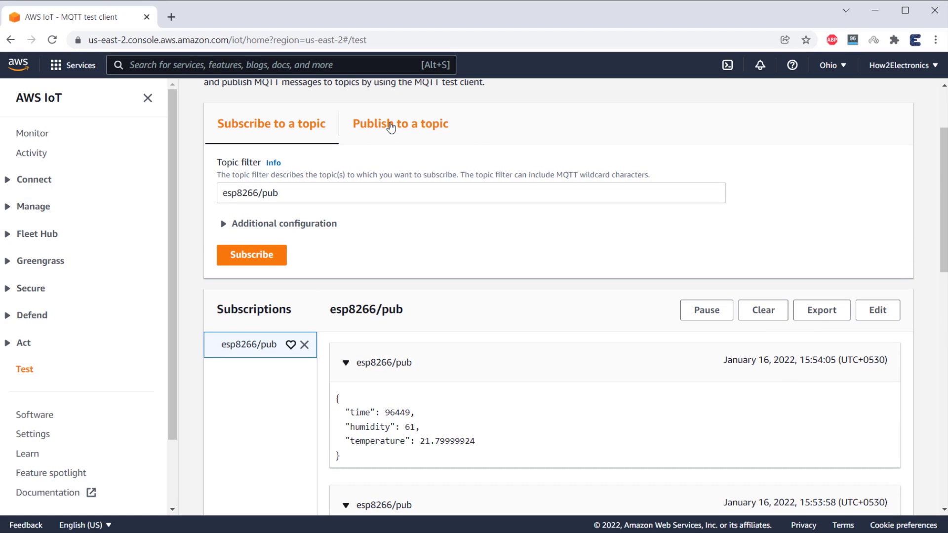
# Step: Publish the HOW2ELECTRONICS.COM message to esp8266/sub from the Publish to a topic tab
pyautogui.click(399, 124)
pyautogui.write('"message": "HOW2ELECTRONICS.COM"')
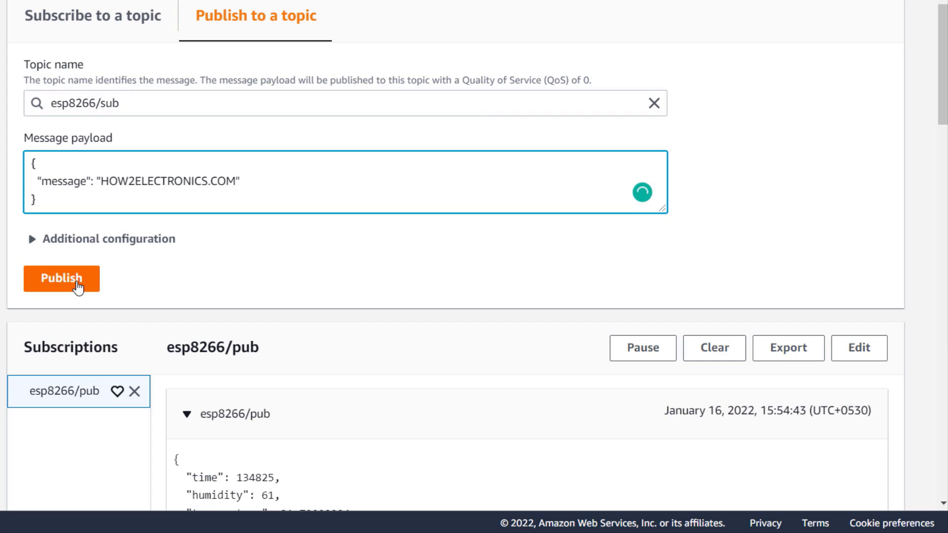
pyautogui.click(61, 278)
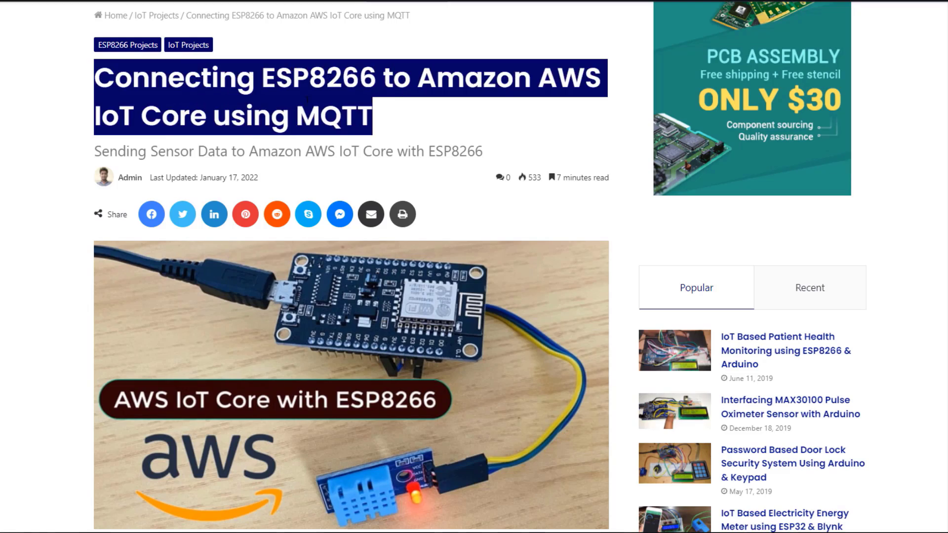
# Step: Scroll the How2Electronics article to its steps outline and ESP8266/DHT11 hardware setup
pyautogui.scroll(-3)
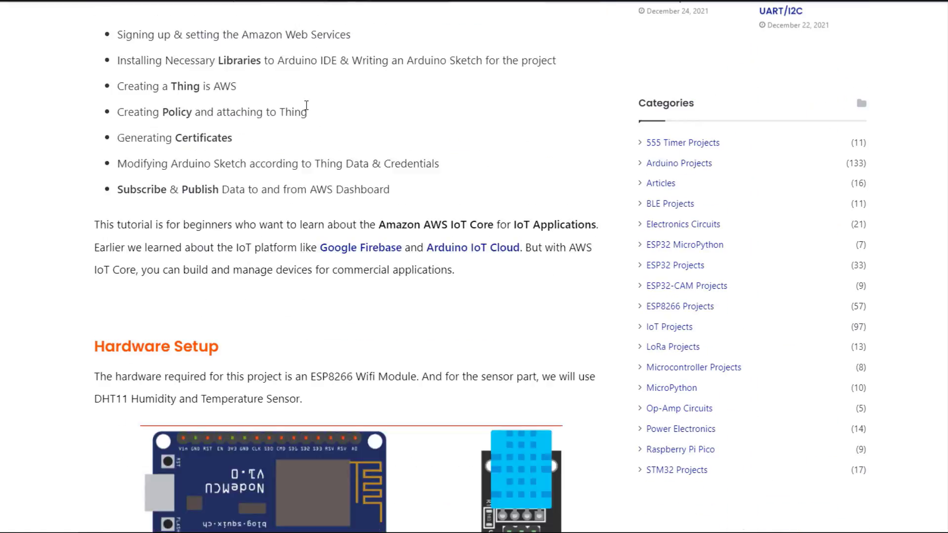